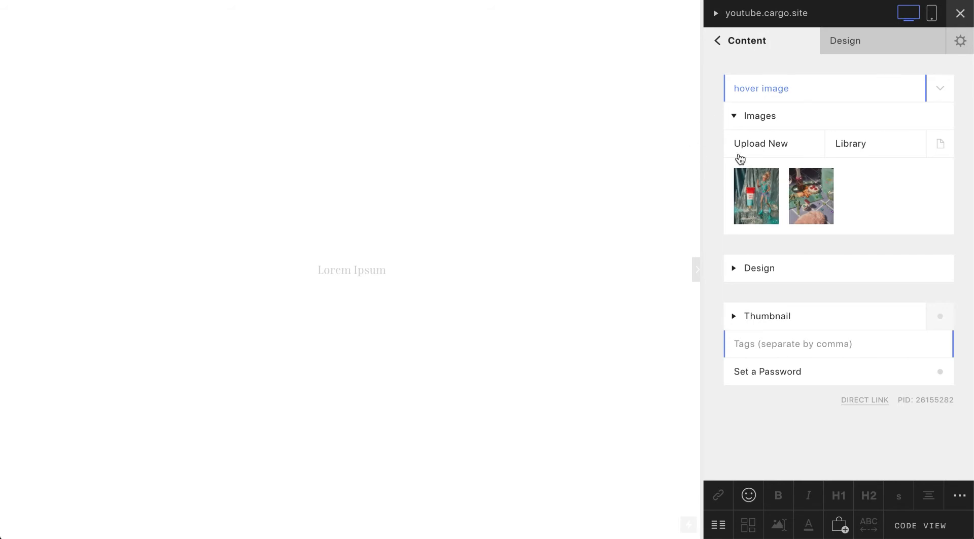
pyautogui.moveTo(811, 177)
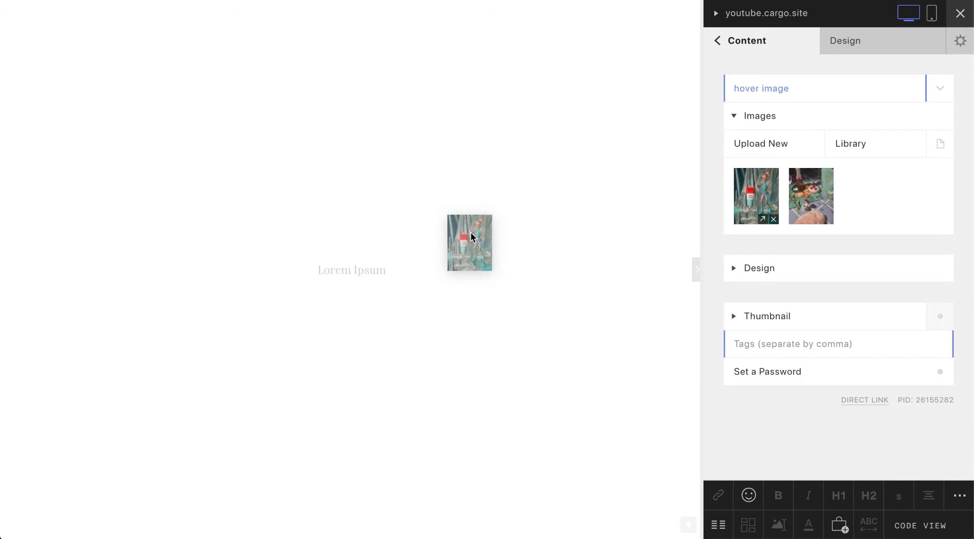
# - Insert both uploaded images from the Images panel onto the hover image page, stacked vertically
pyautogui.click(811, 196)
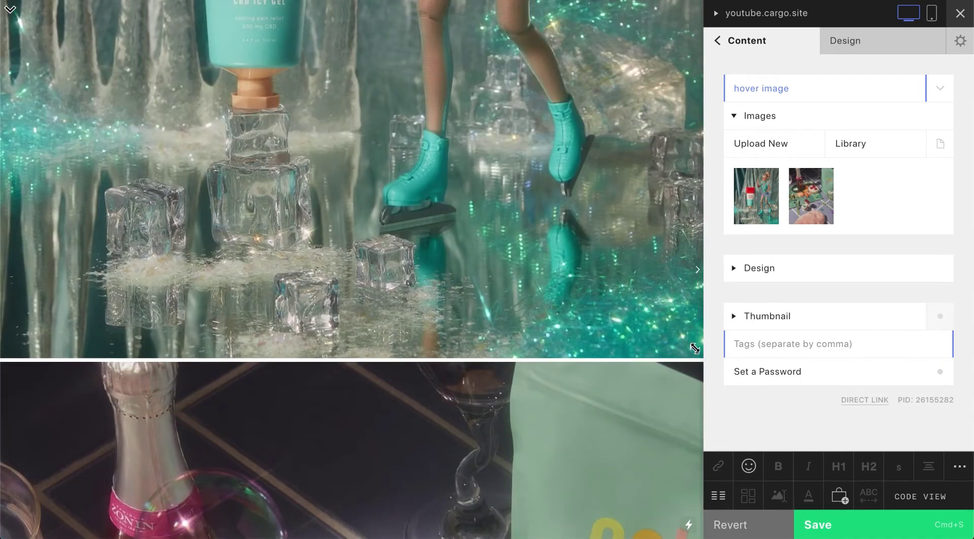
pyautogui.scroll(-3)
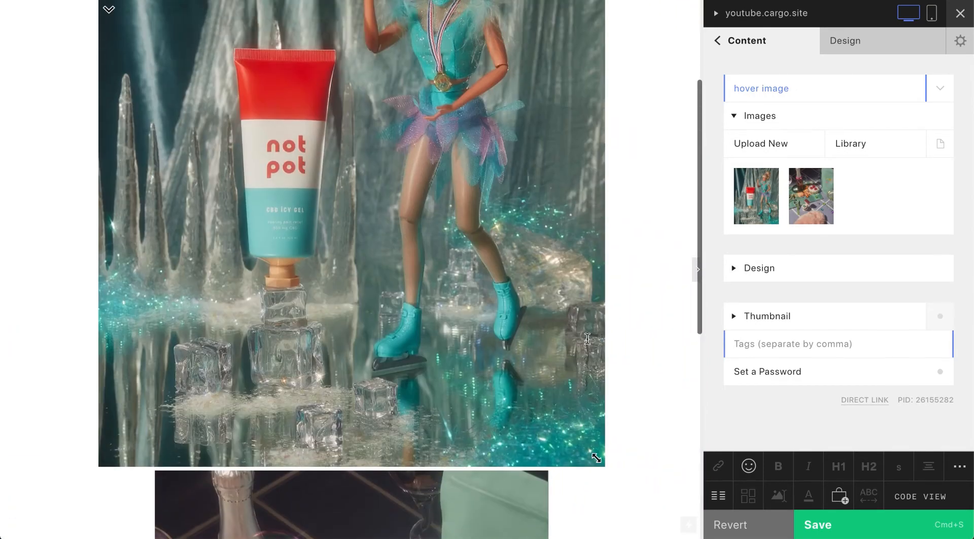
pyautogui.scroll(-3)
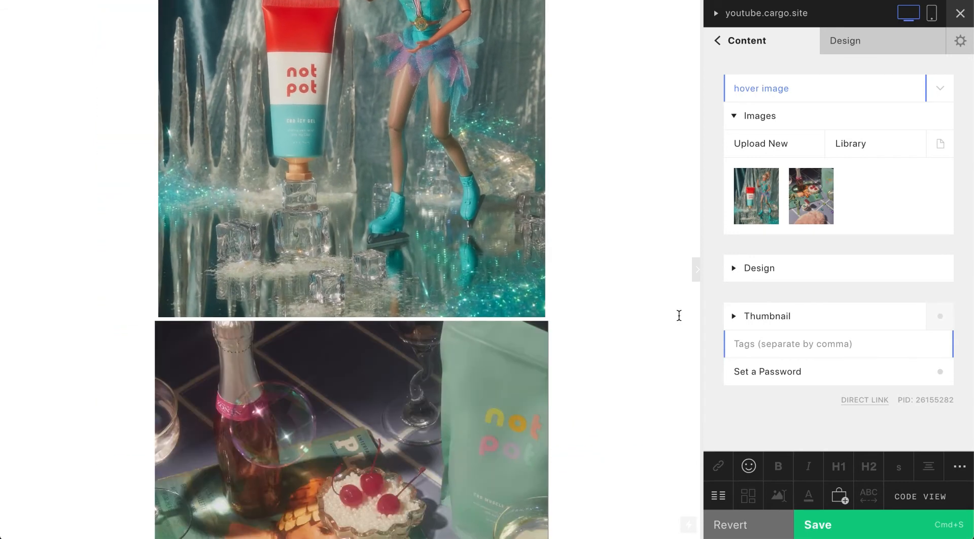
pyautogui.click(921, 496)
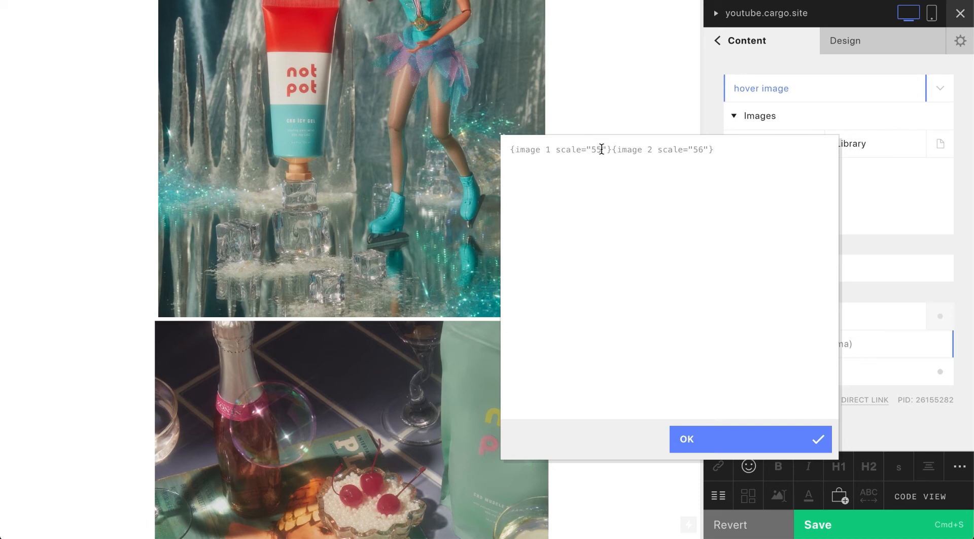
# - Change each image tag's scale value to 30 so the pair sits side by side
pyautogui.write('30')
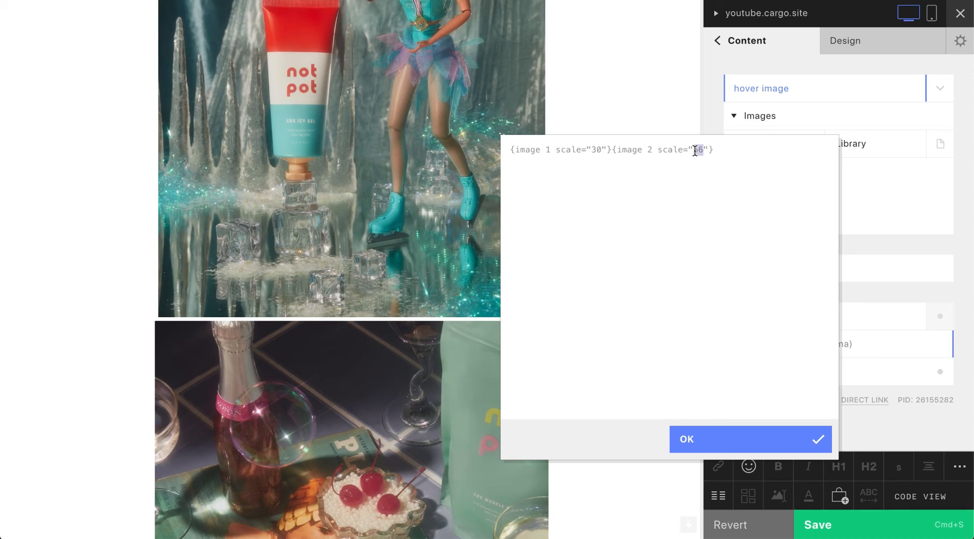
pyautogui.write('30')
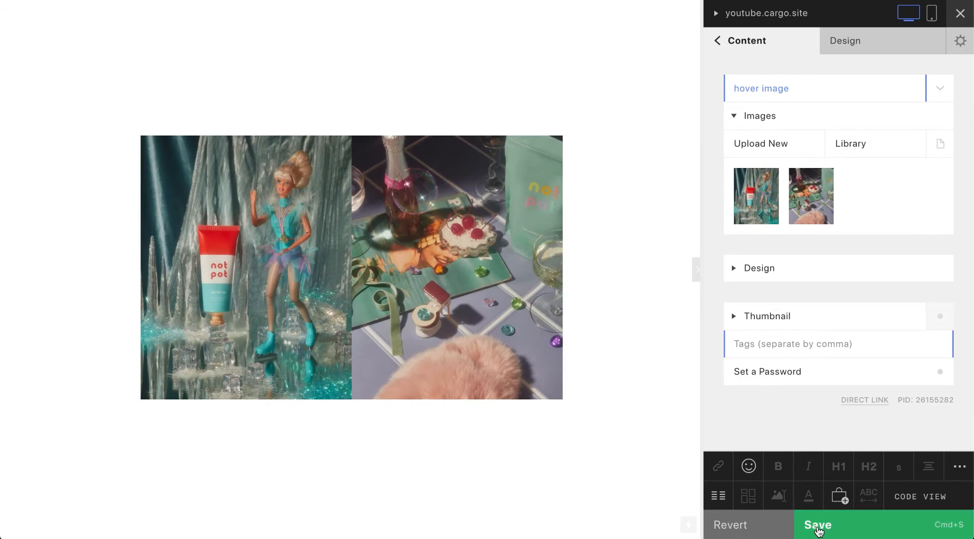
# - Save the resized images and expand the Design layout settings, returning to the page source
pyautogui.click(817, 524)
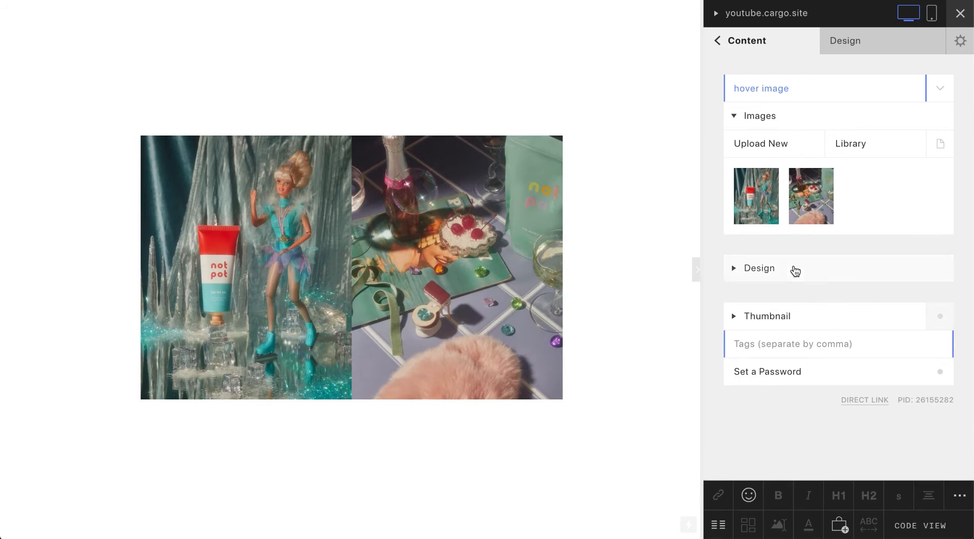
pyautogui.click(759, 268)
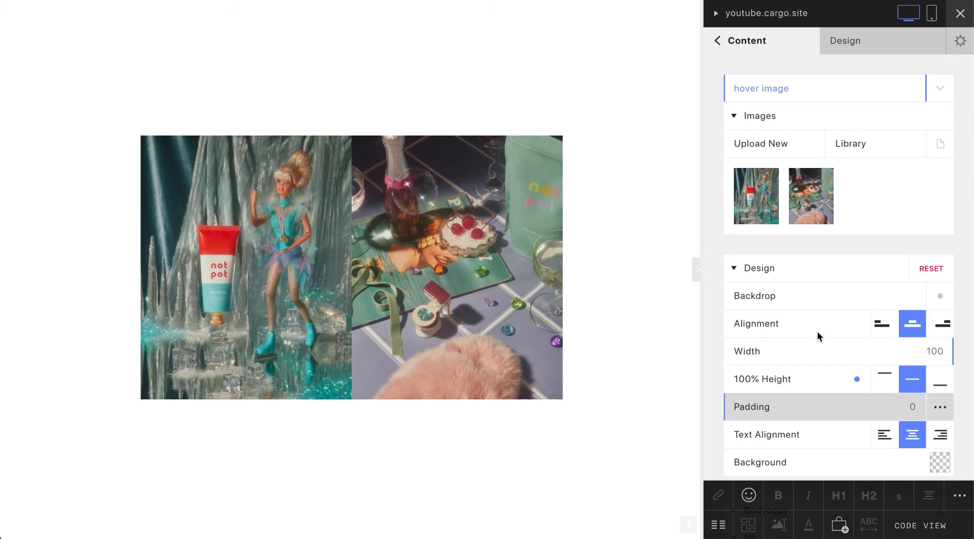
pyautogui.moveTo(752, 330)
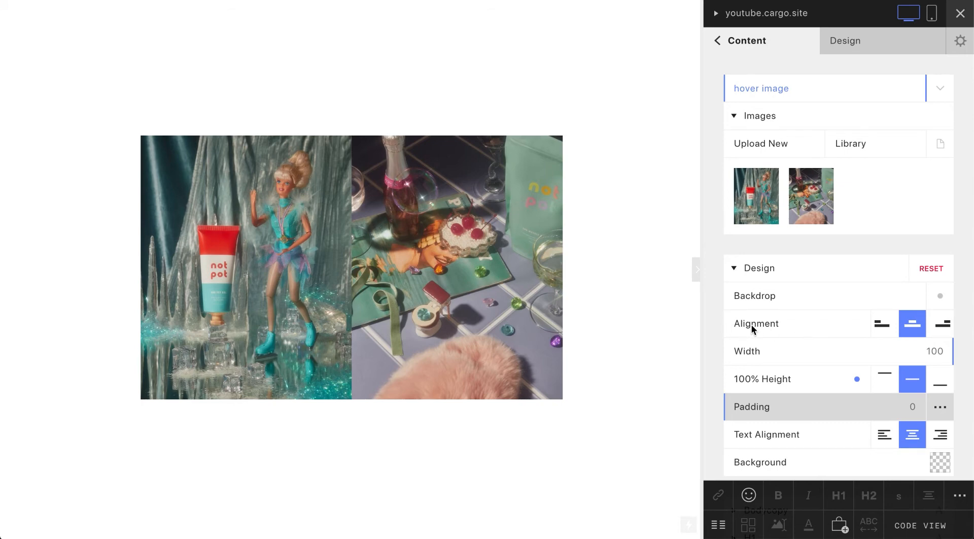
pyautogui.moveTo(737, 390)
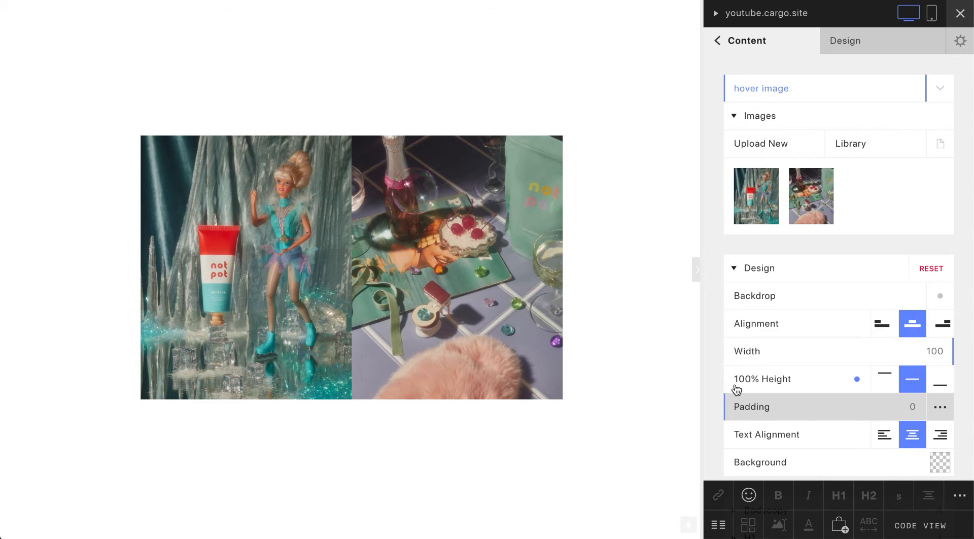
pyautogui.moveTo(875, 389)
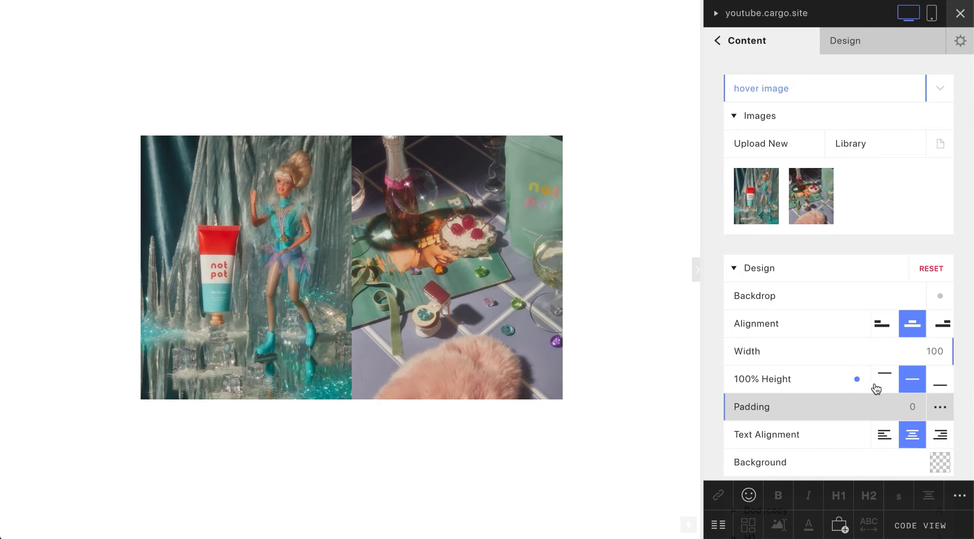
pyautogui.moveTo(920, 486)
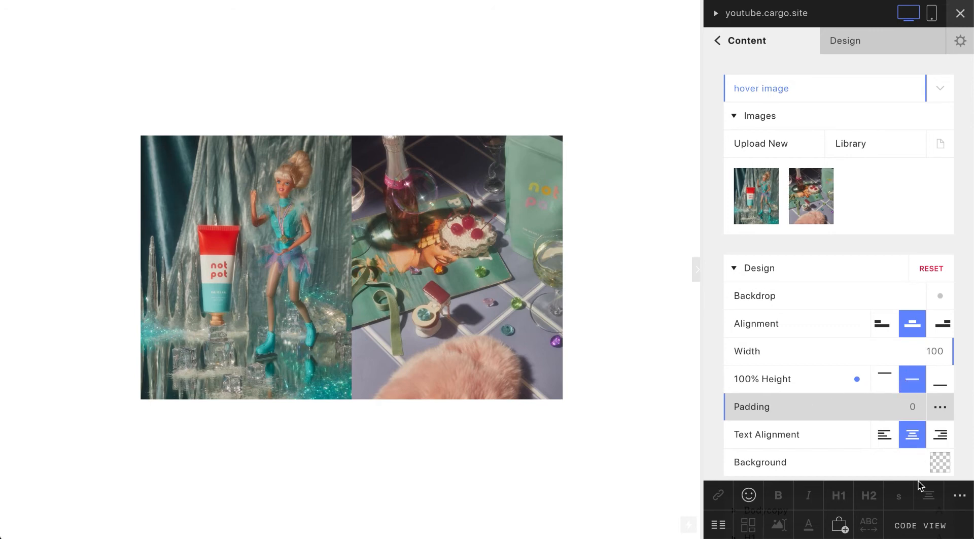
pyautogui.click(921, 525)
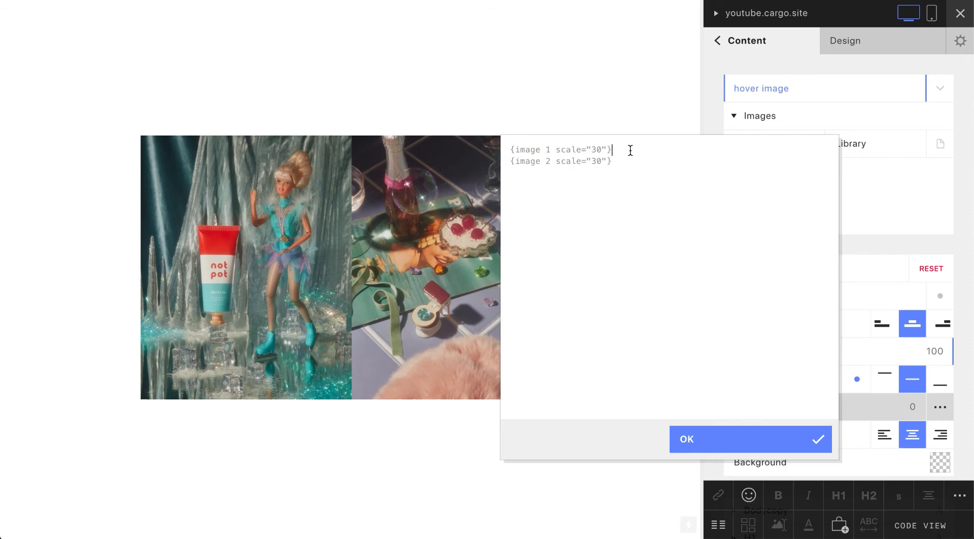
pyautogui.moveTo(514, 150)
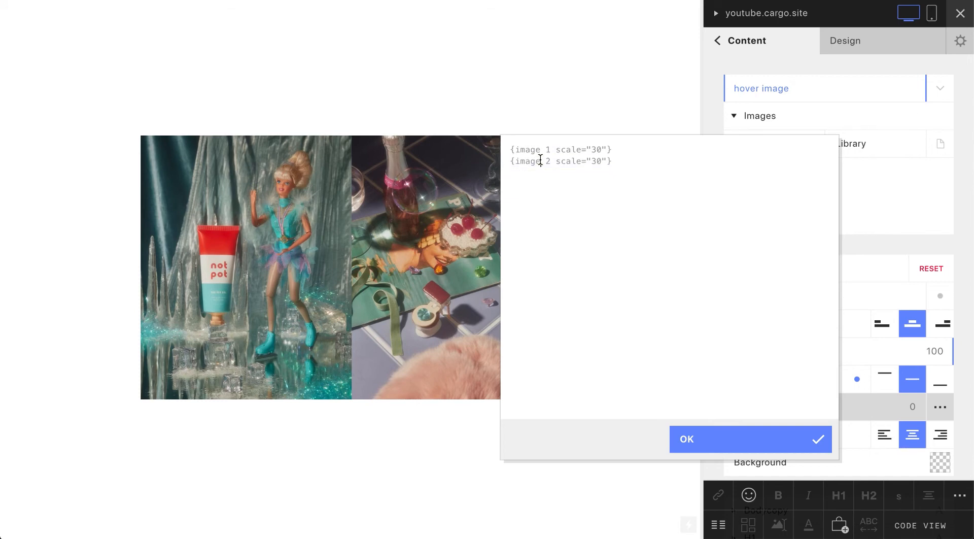
# - Separate the image tags onto their own lines and wrap them in <div id="img_wrapper">
pyautogui.doubleClick(528, 162)
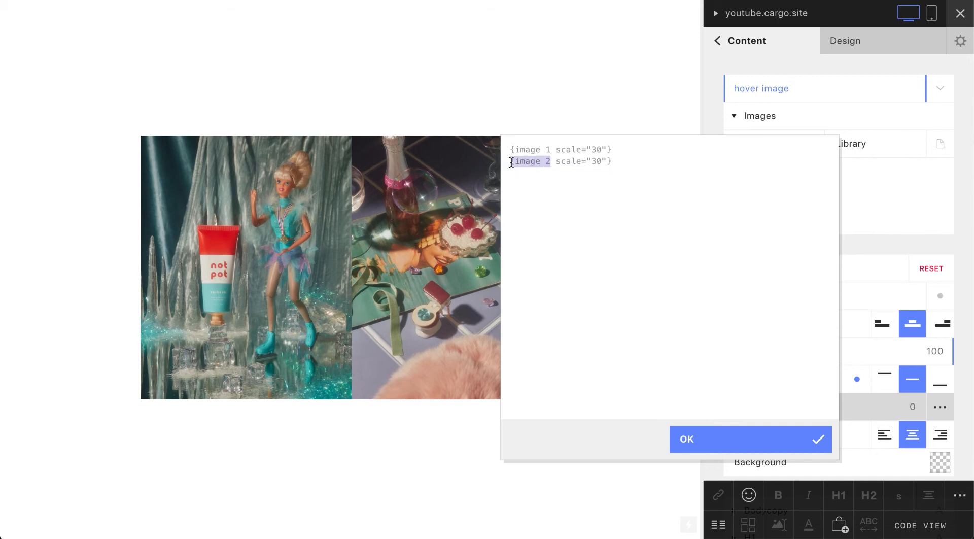
pyautogui.click(612, 161)
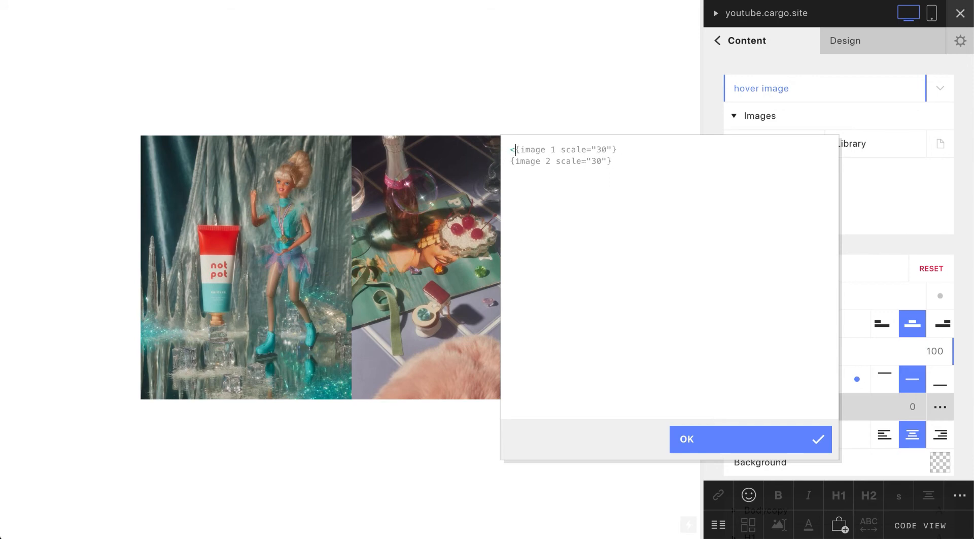
pyautogui.write('<div>')
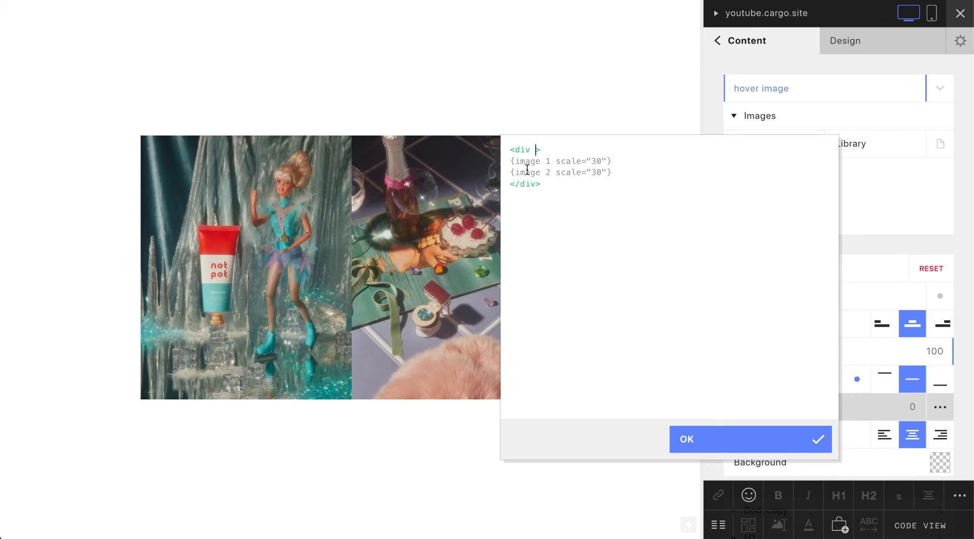
pyautogui.write('id=')
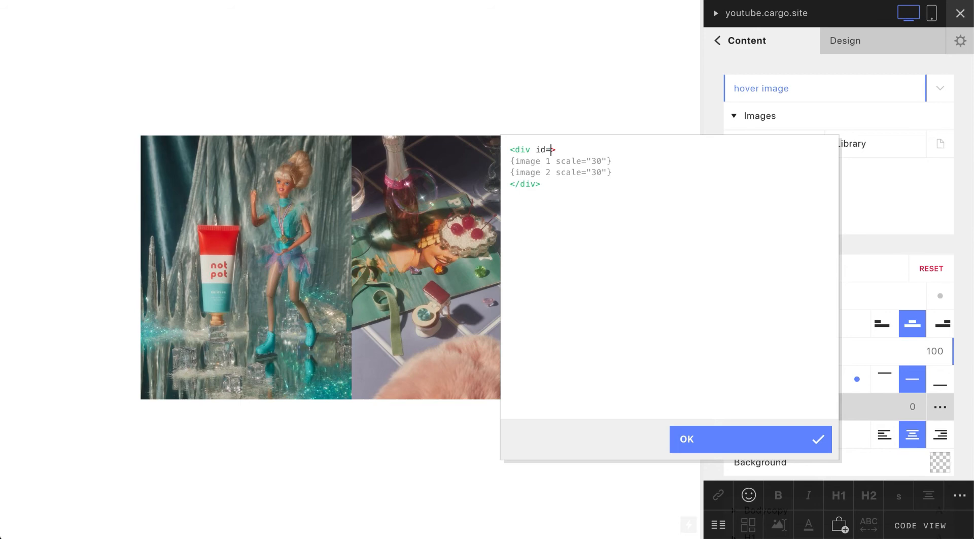
pyautogui.write('"img_wrapper')
pyautogui.click(673, 161)
pyautogui.write('<div')
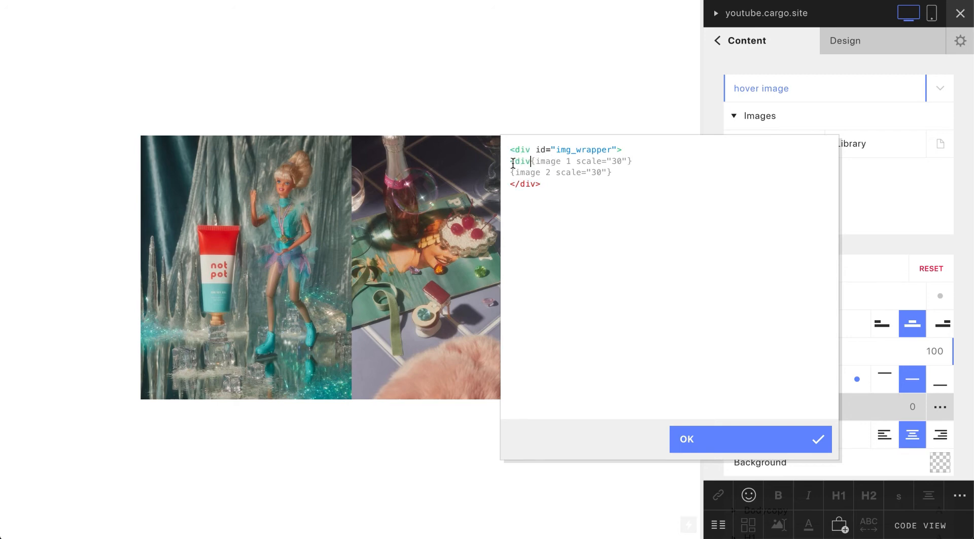
# - Give the first image's div id "first" and the second image's div id "second"
pyautogui.doubleClick(519, 162)
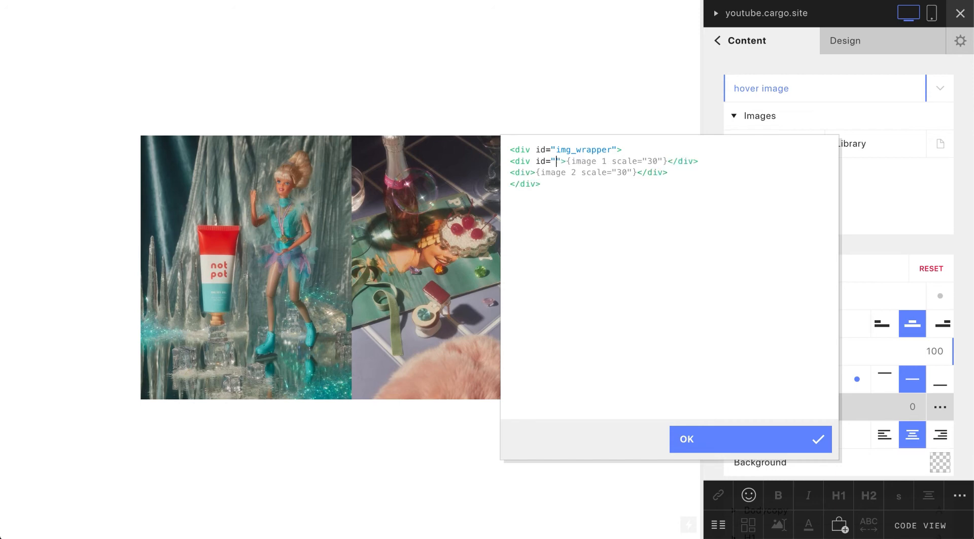
pyautogui.write('first')
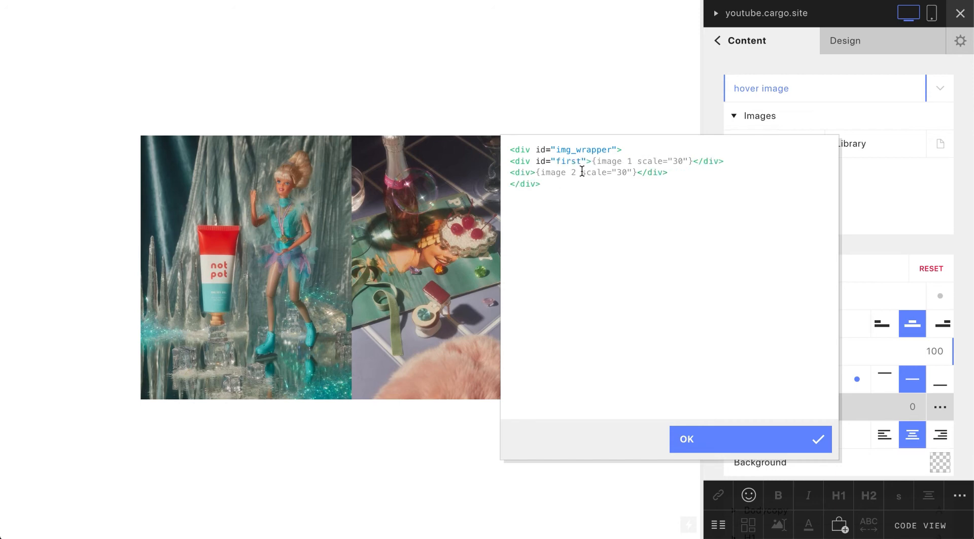
pyautogui.doubleClick(568, 161)
pyautogui.write(' id="first')
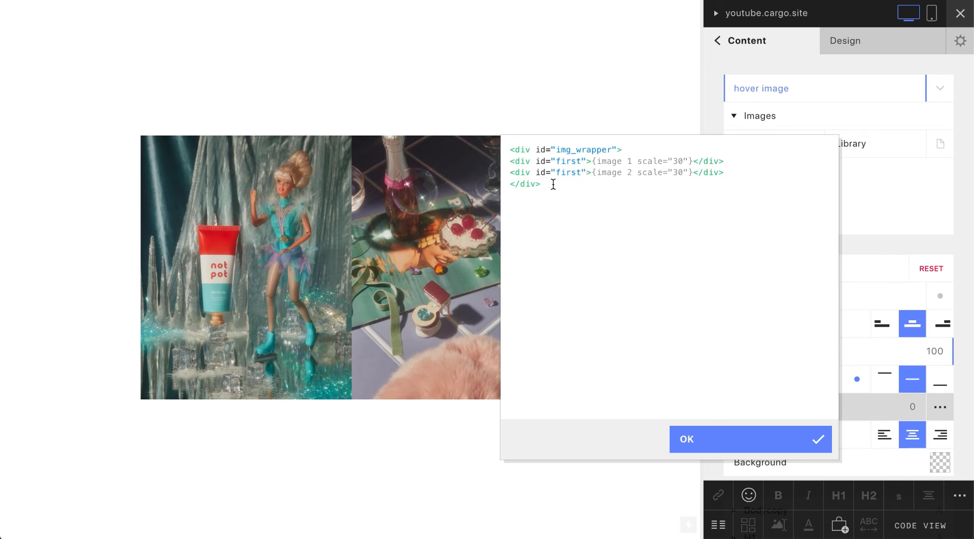
pyautogui.write('s')
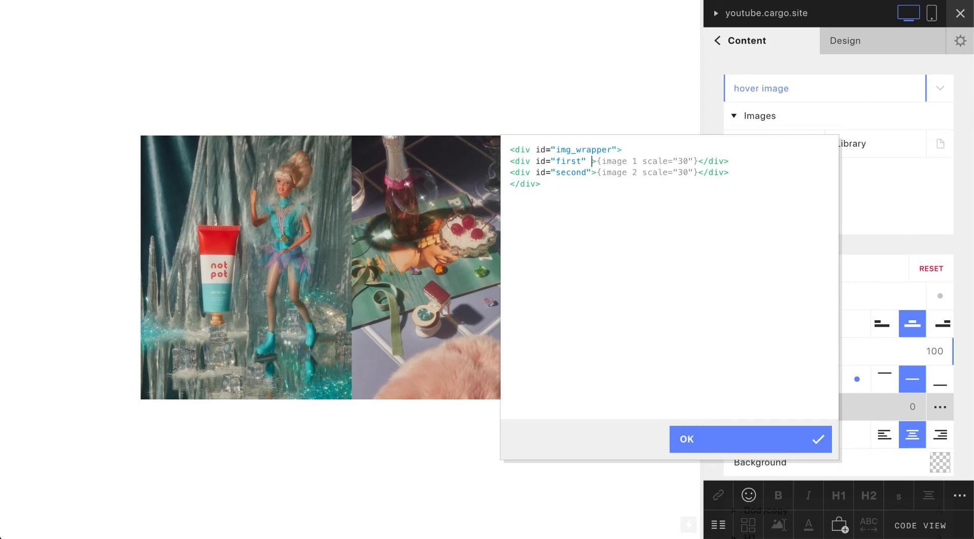
# - Add class="img" to both the first and second image divs
pyautogui.write('c')
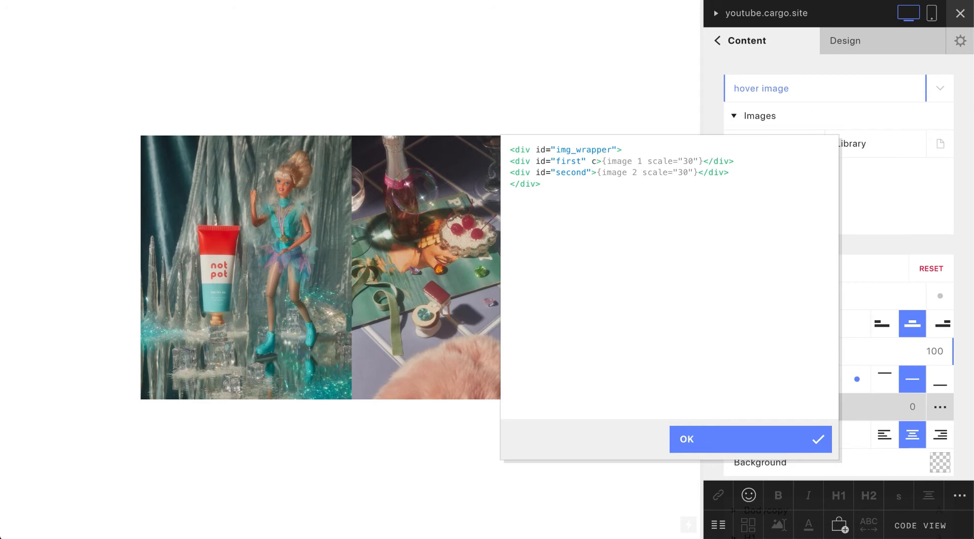
pyautogui.write('lass=')
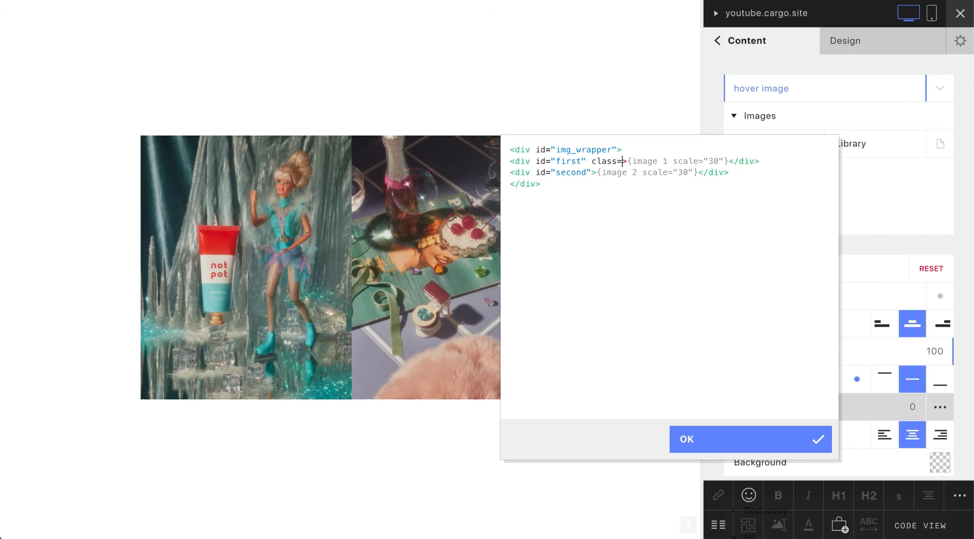
pyautogui.write('""')
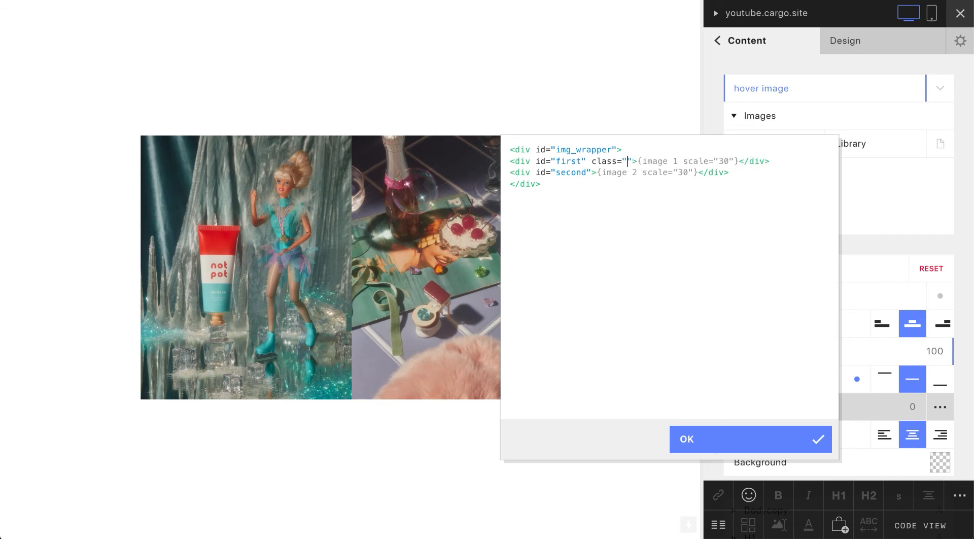
pyautogui.write('img')
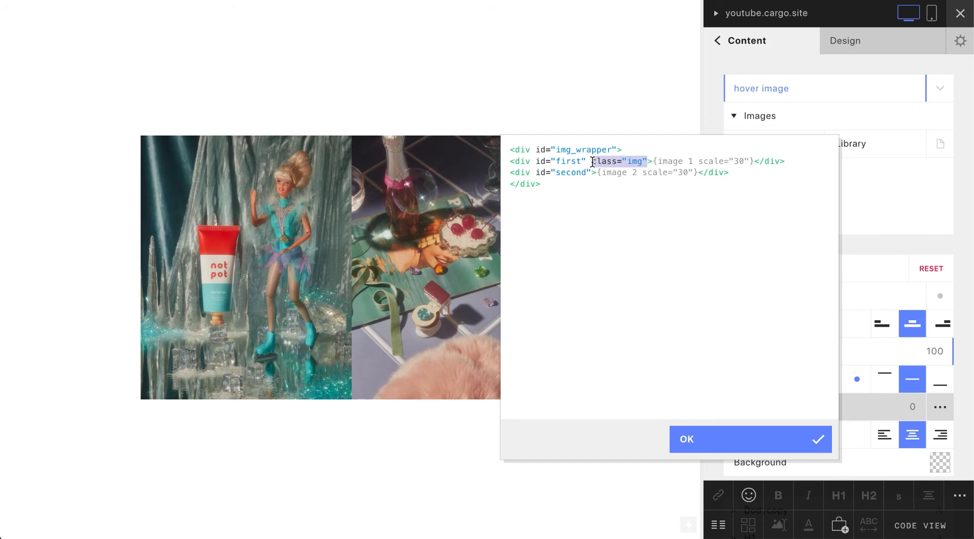
pyautogui.write('class="img"')
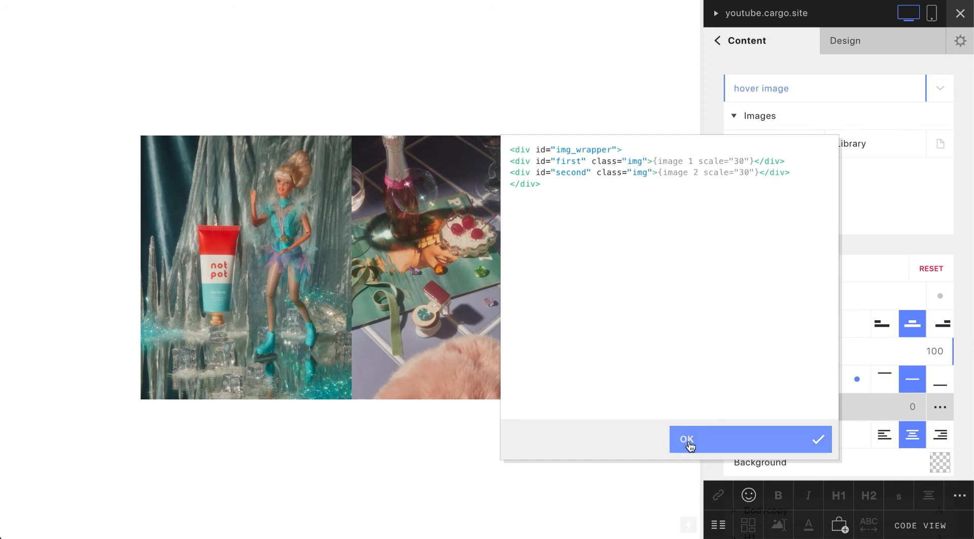
# - Apply the code changes, check the img_wrapper markup, and close the code view
pyautogui.click(687, 440)
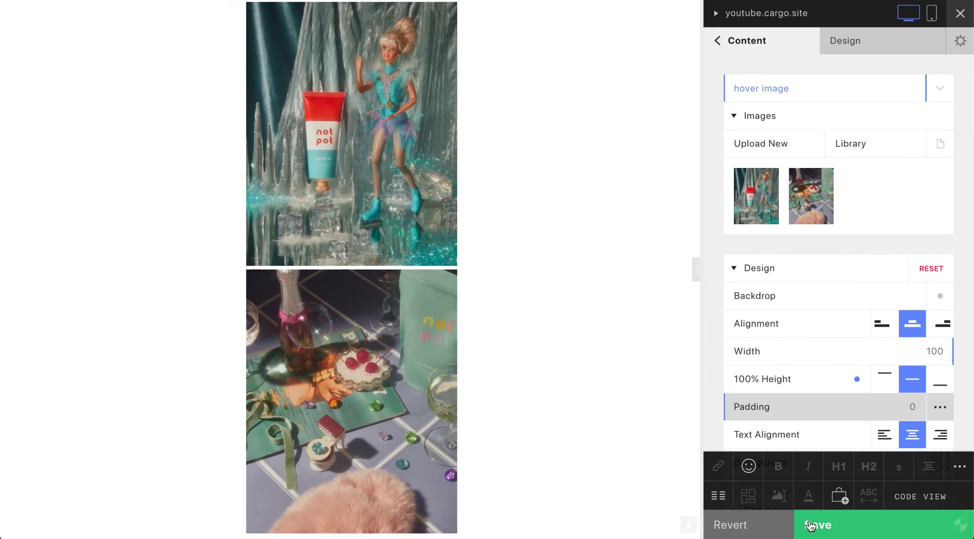
pyautogui.click(921, 496)
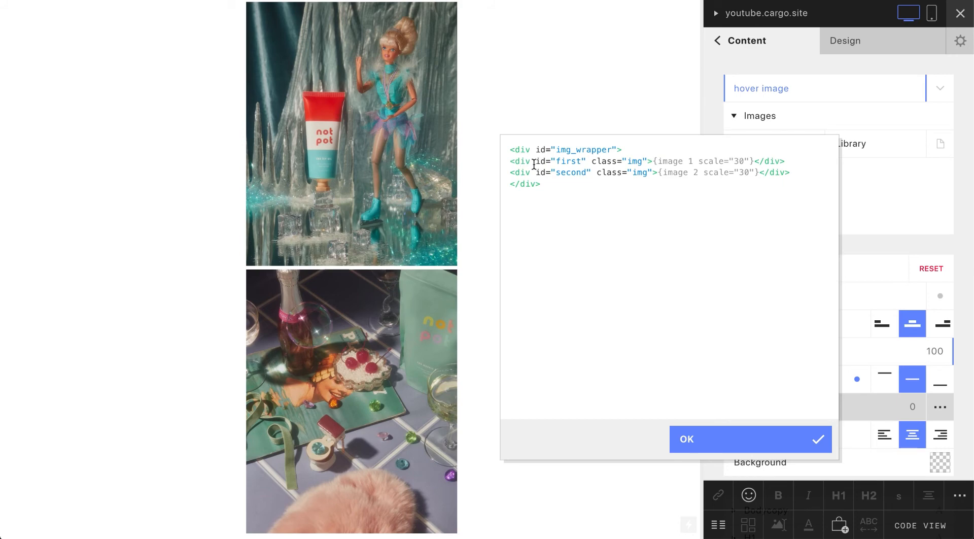
pyautogui.click(750, 438)
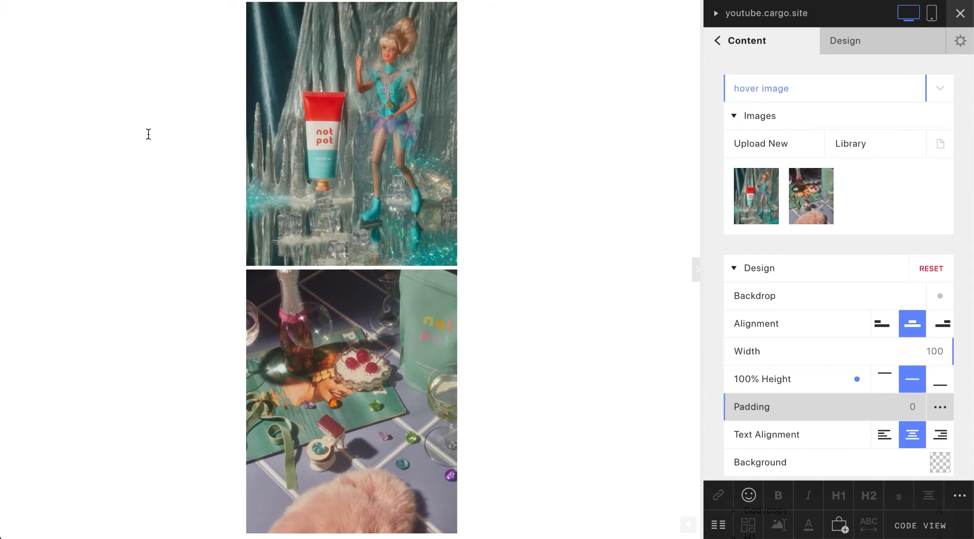
pyautogui.moveTo(595, 289)
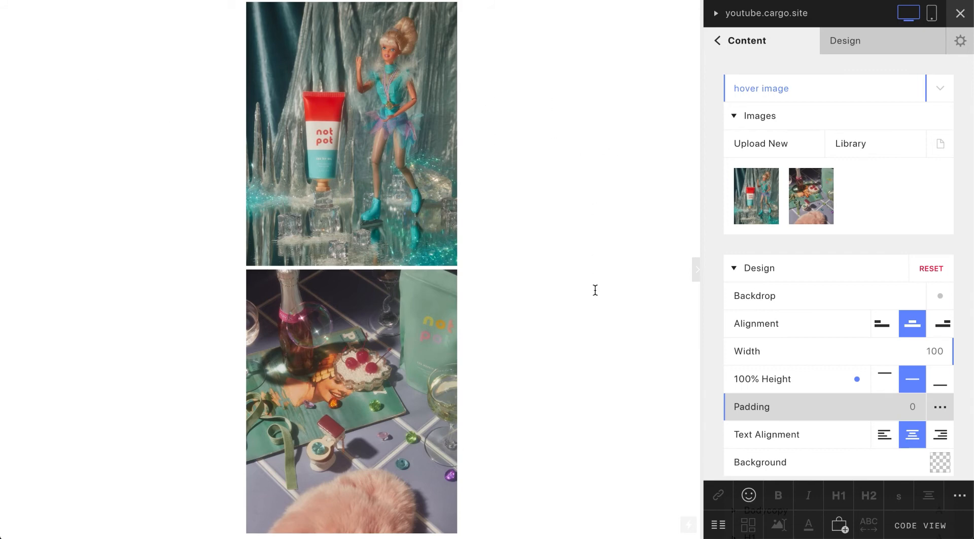
pyautogui.moveTo(554, 120)
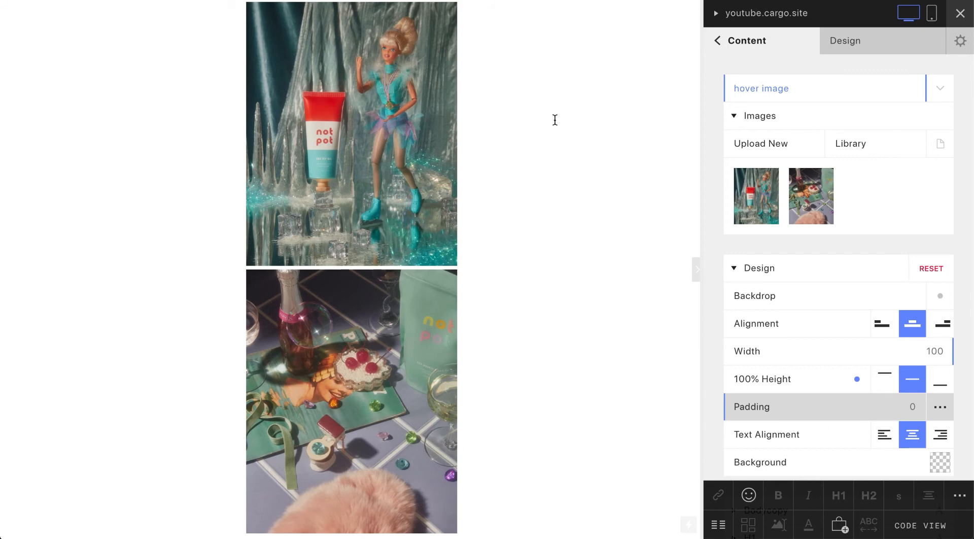
pyautogui.moveTo(846, 41)
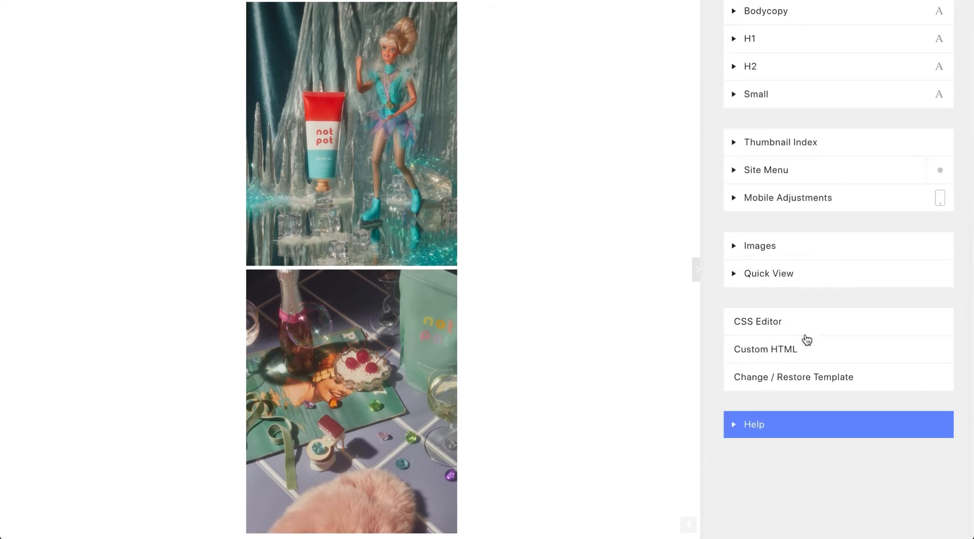
pyautogui.moveTo(733, 330)
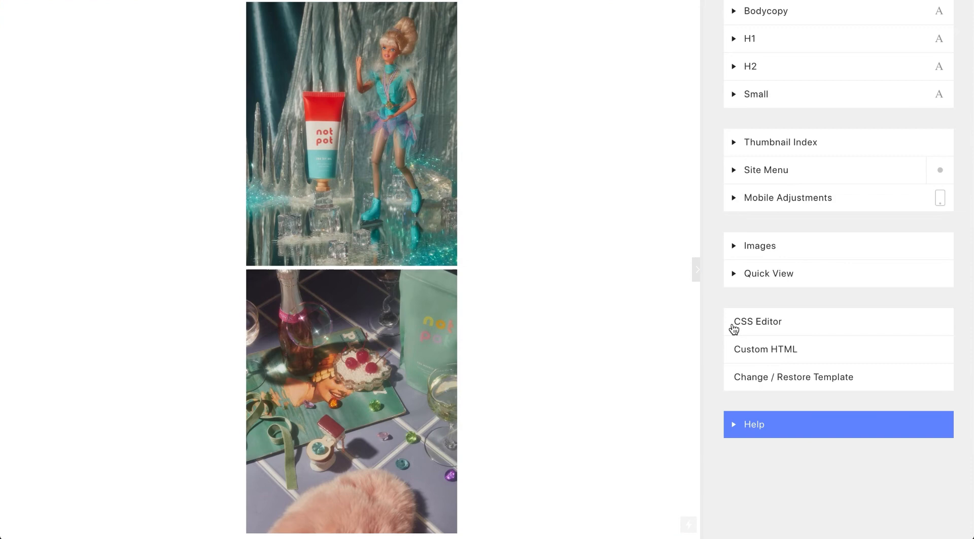
# - In the CSS editor add an .img rule with position: absolute
pyautogui.click(757, 321)
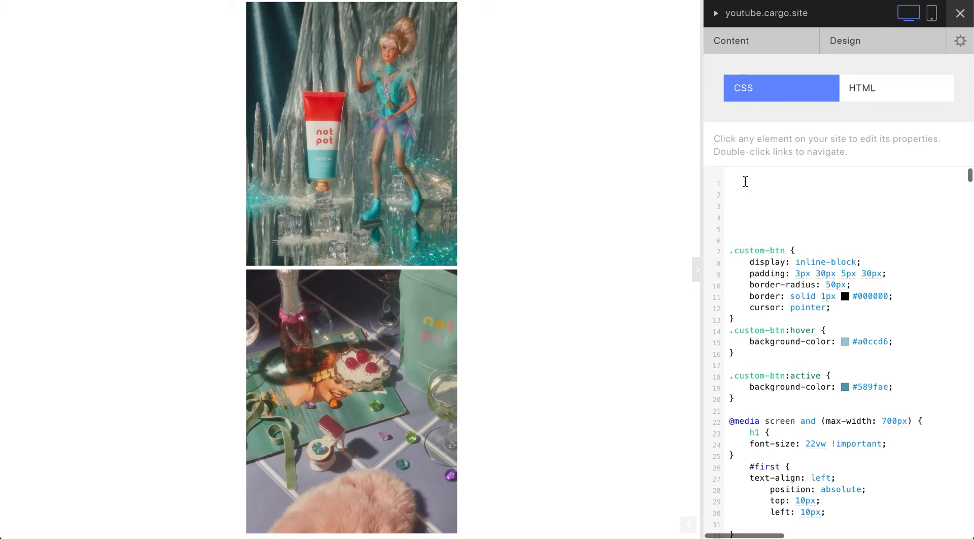
pyautogui.write('.i')
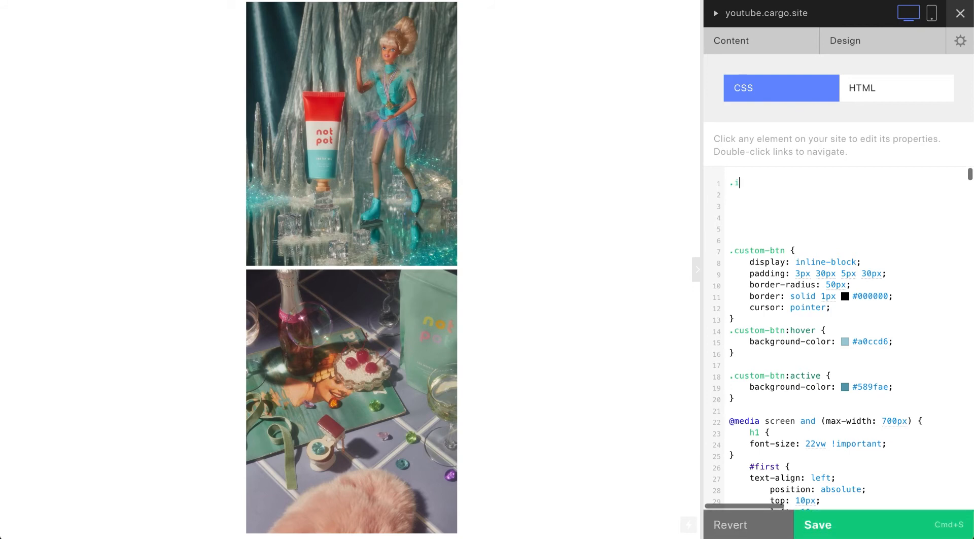
pyautogui.write('mg {')
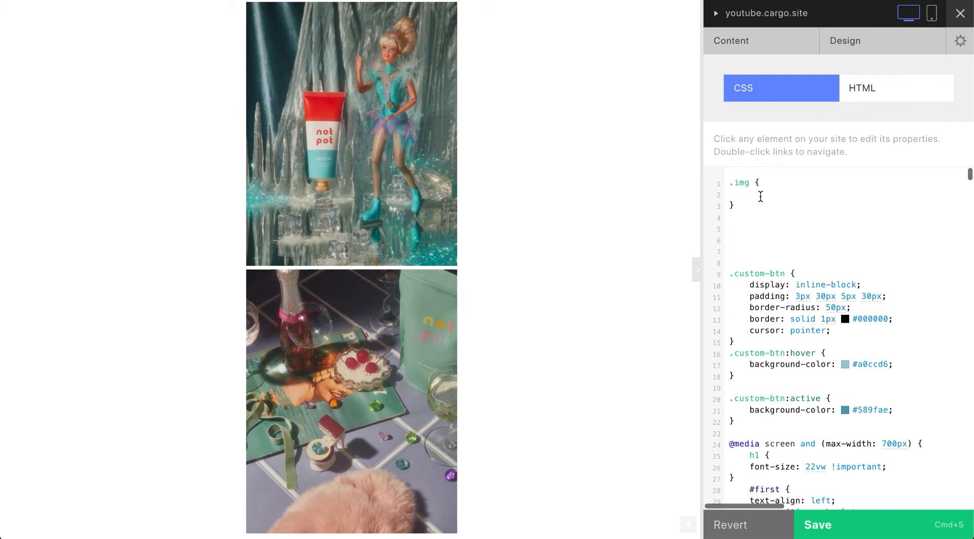
pyautogui.write('po')
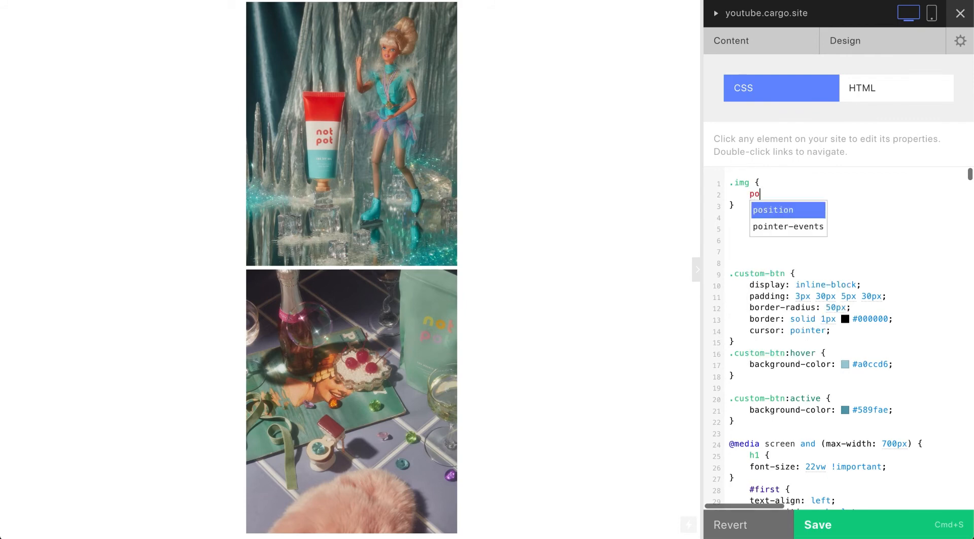
pyautogui.click(773, 209)
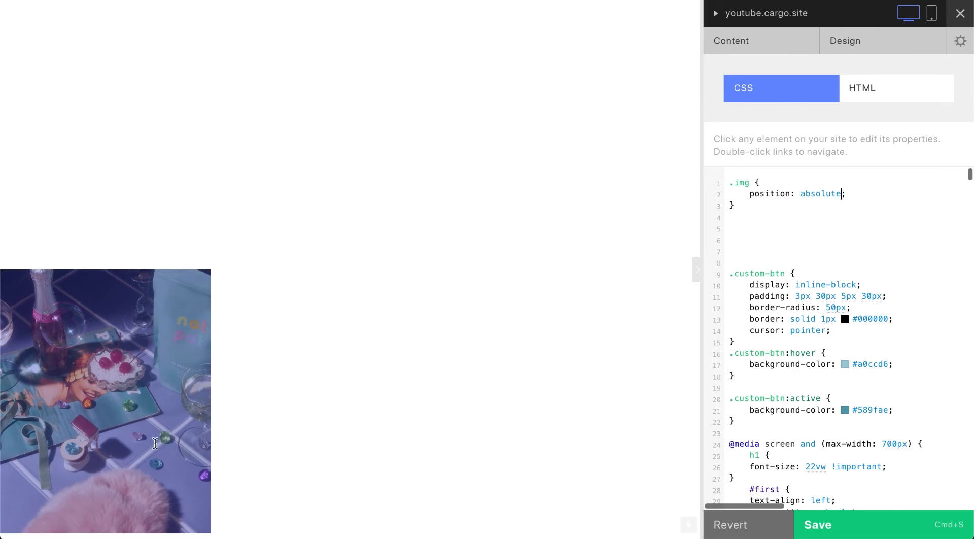
pyautogui.moveTo(71, 319)
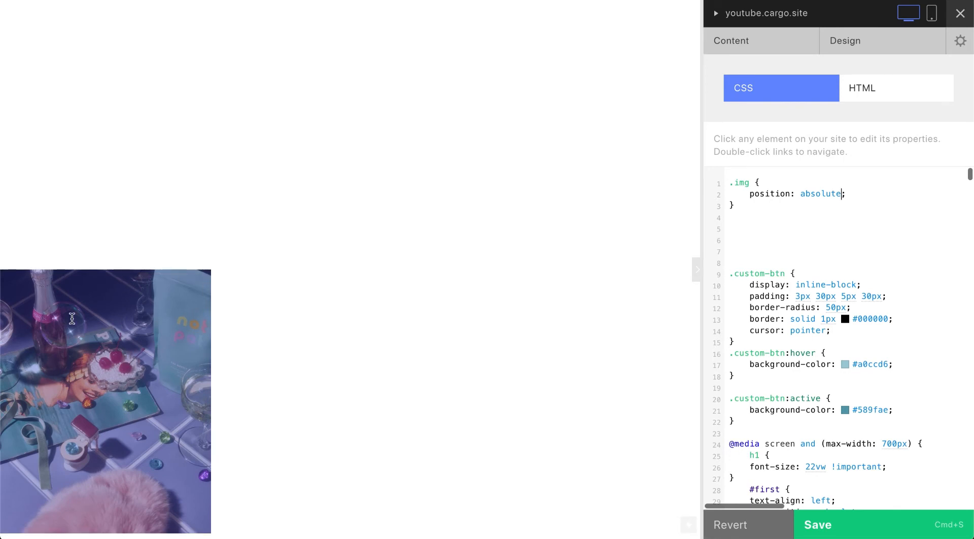
pyautogui.click(737, 217)
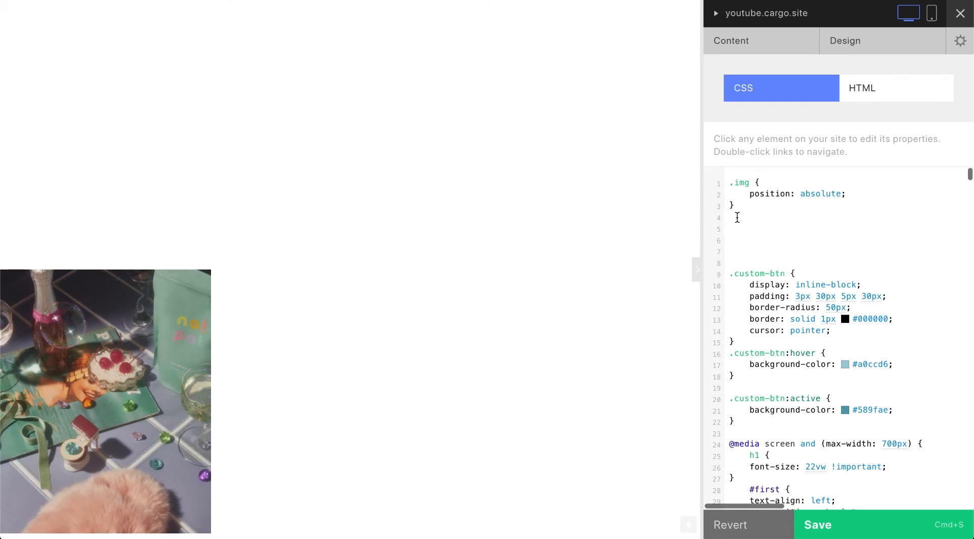
pyautogui.click(731, 218)
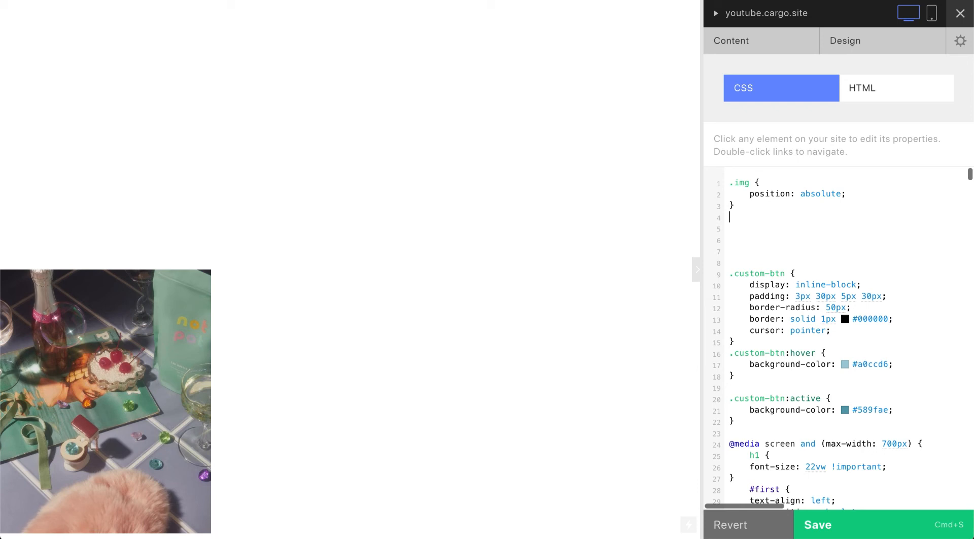
# - Add #img_wrapper with display: flex, align-items: center and justify-content: center
pyautogui.write('#')
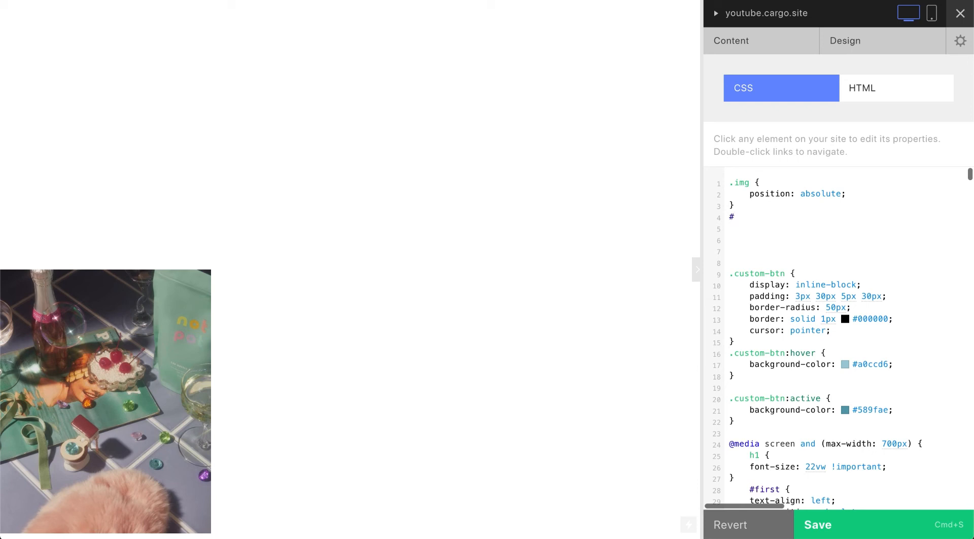
pyautogui.write('i')
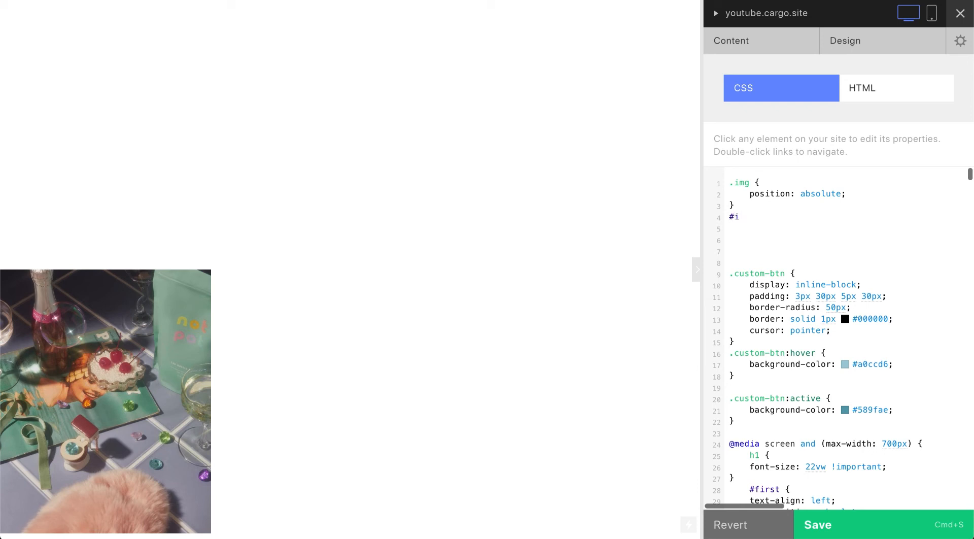
pyautogui.write('mg_')
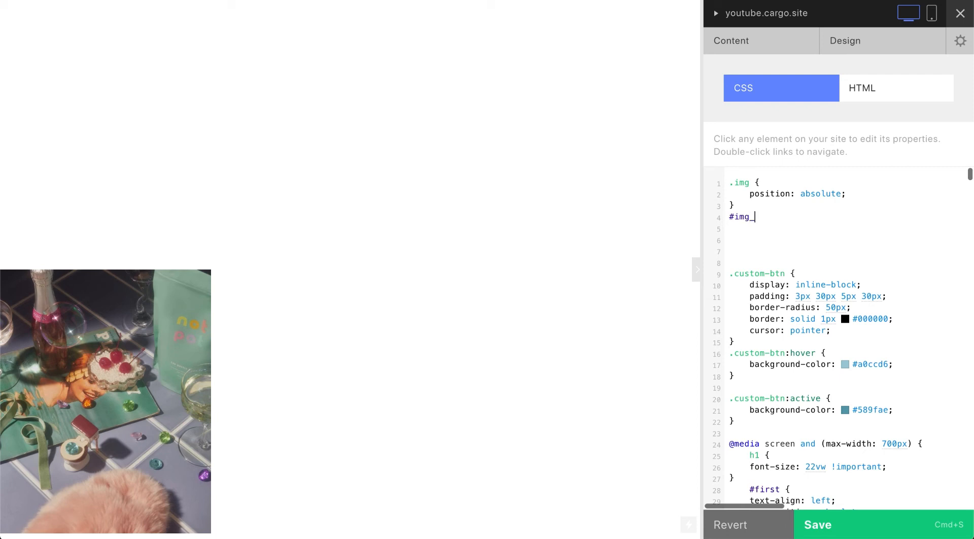
pyautogui.write('wrapp')
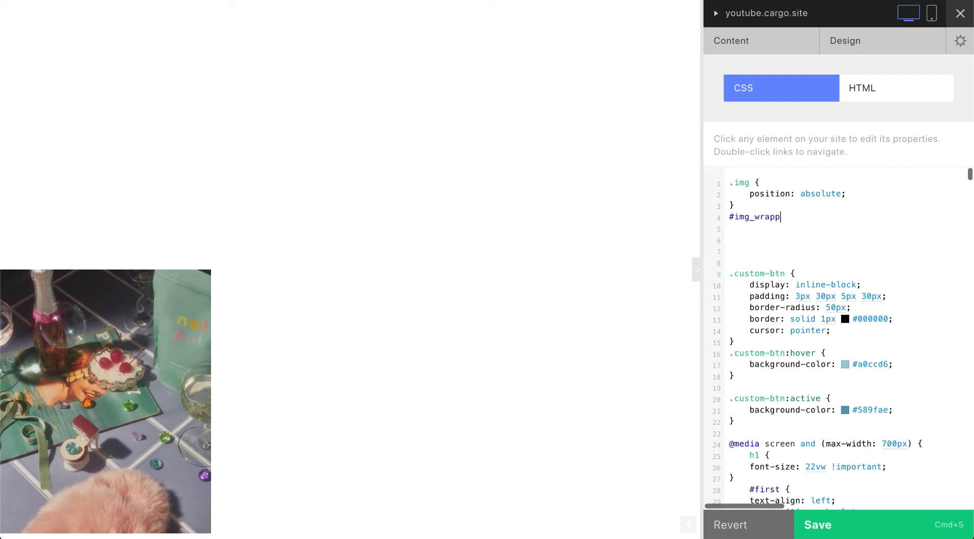
pyautogui.write('er {')
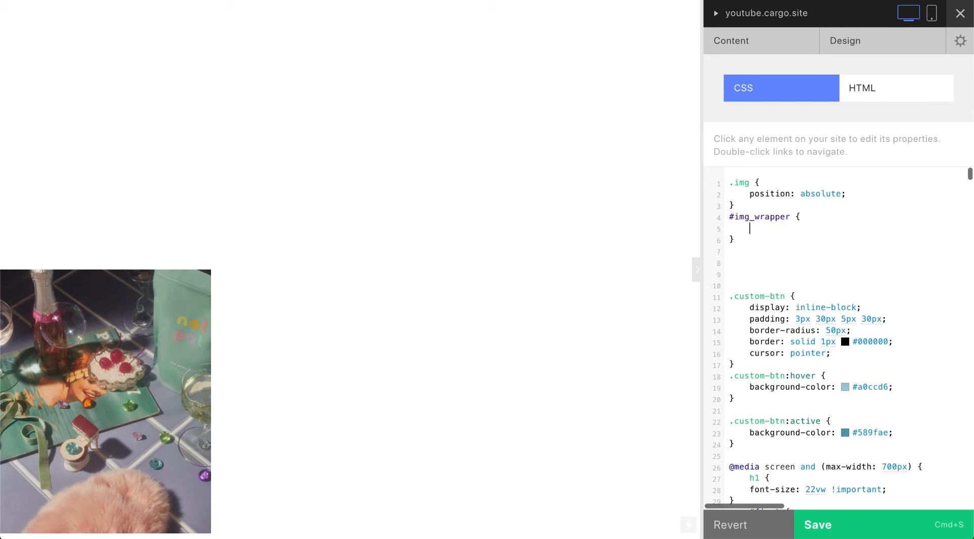
pyautogui.write('display: flex;')
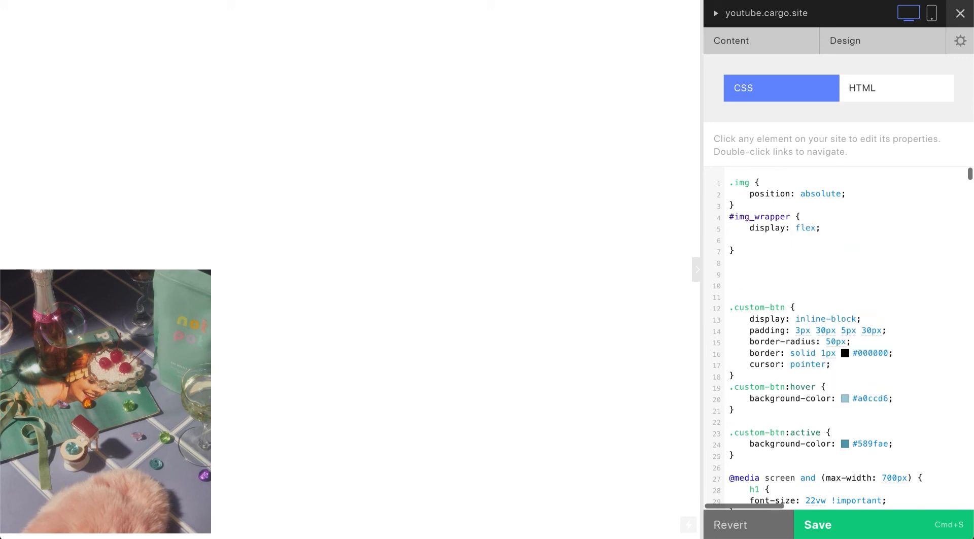
pyautogui.write('al')
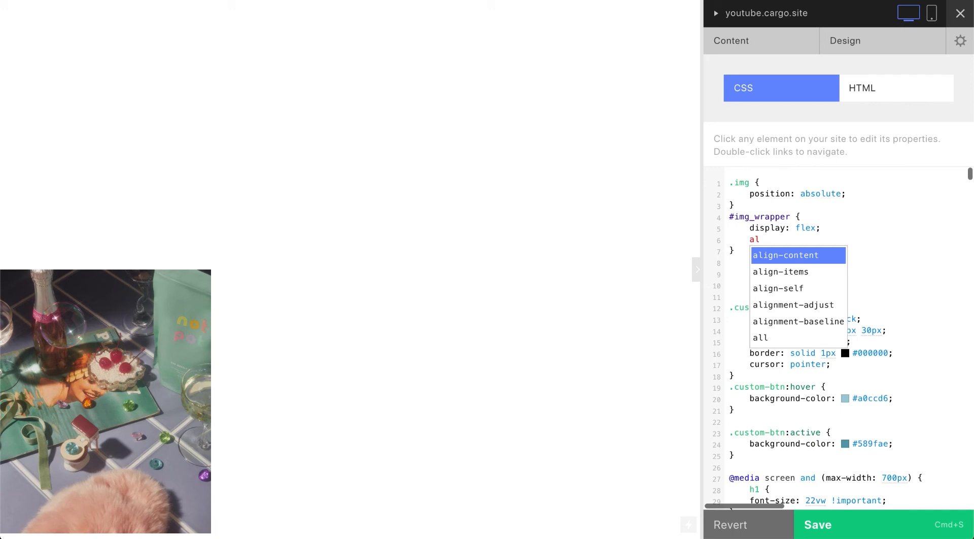
pyautogui.click(781, 272)
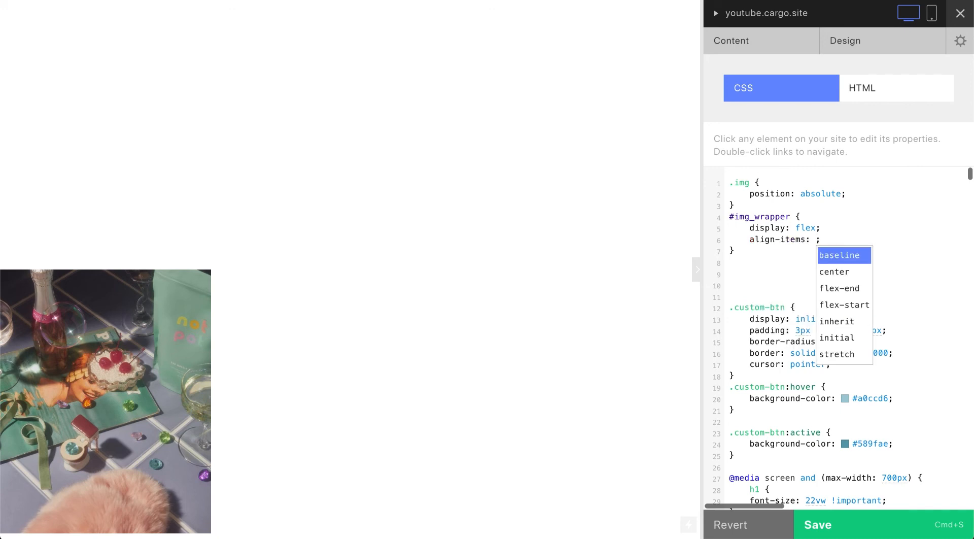
pyautogui.click(835, 272)
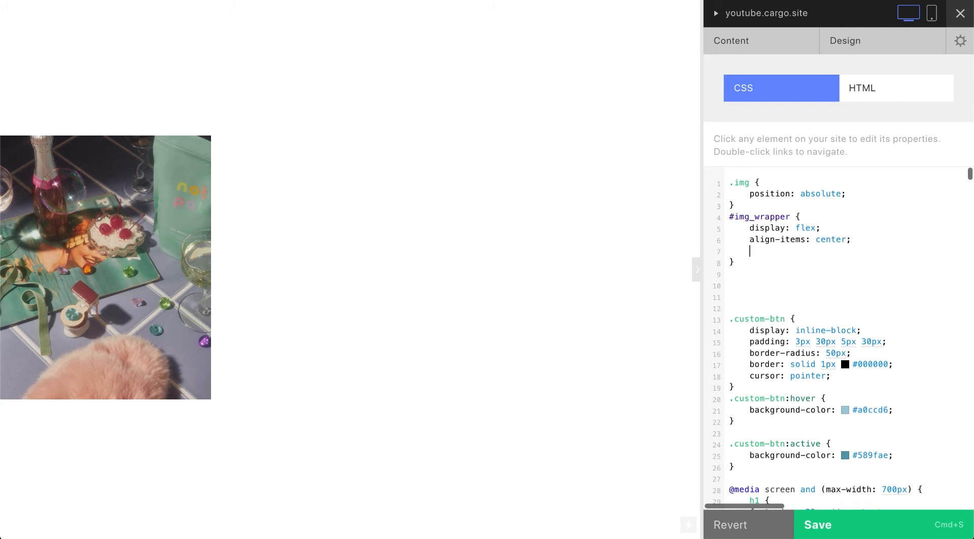
pyautogui.write('justify-content: ;')
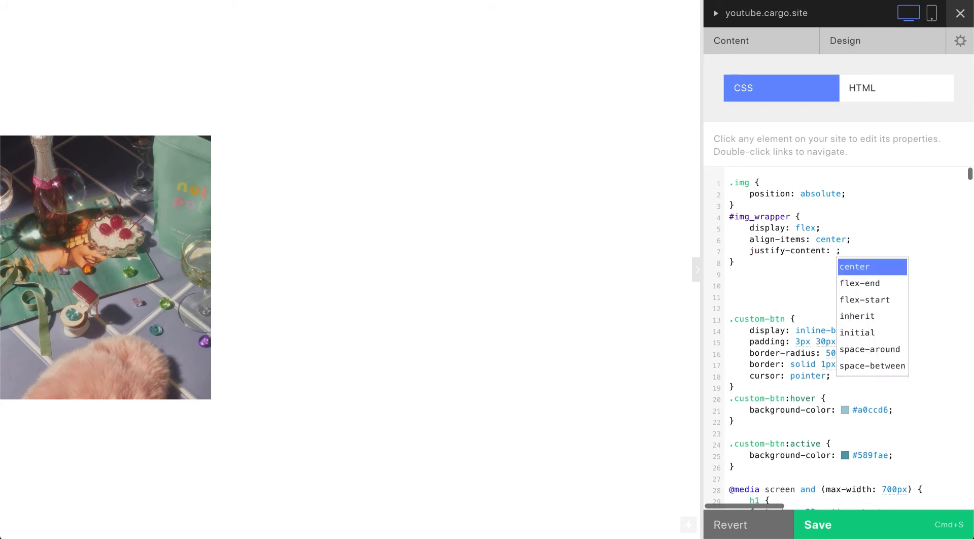
pyautogui.click(855, 267)
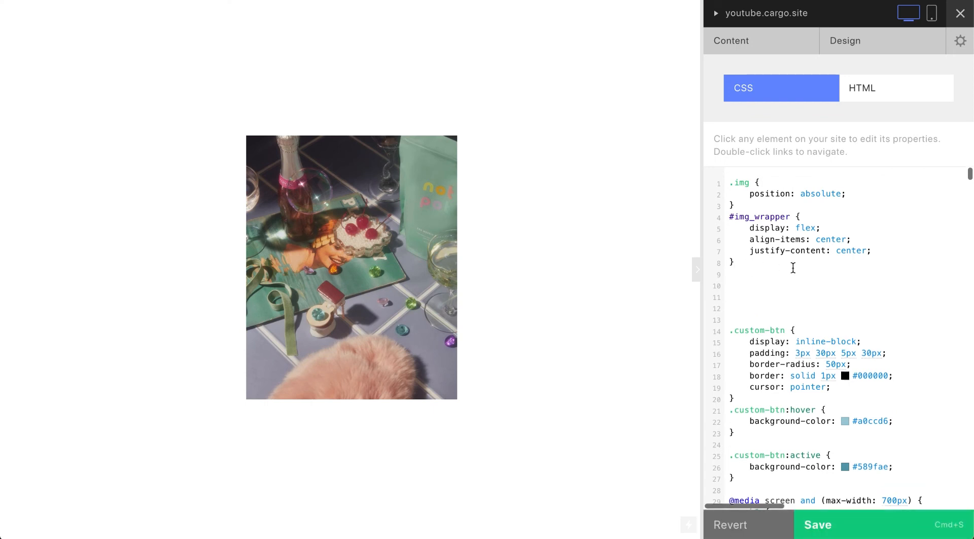
pyautogui.click(730, 286)
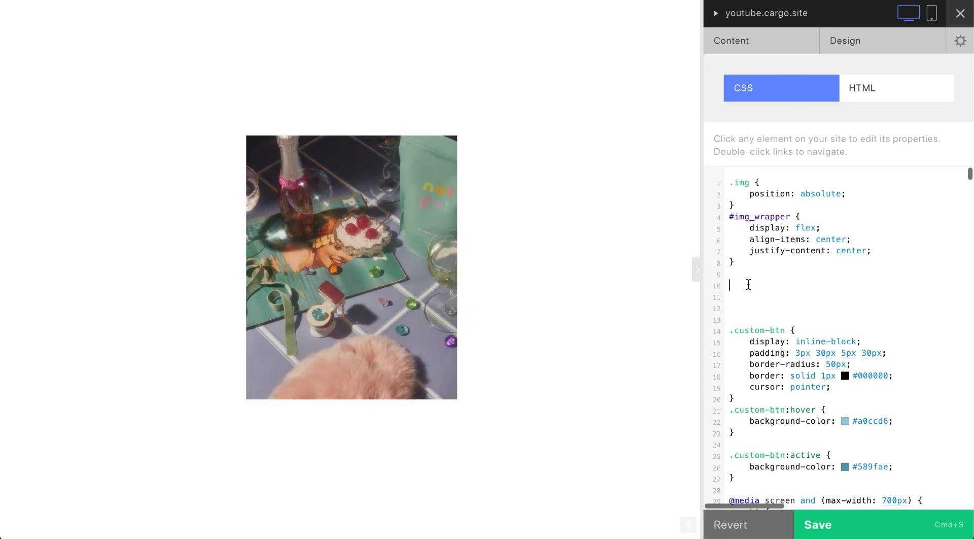
# - Start a #img_wrapper:hover > #second rule with a display declaration
pyautogui.write('#img_wrapper:')
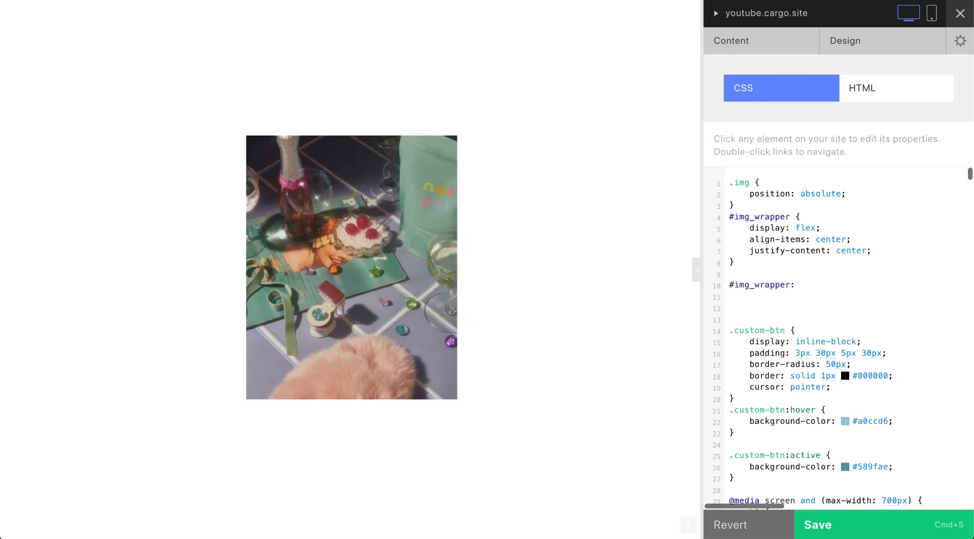
pyautogui.write('hover')
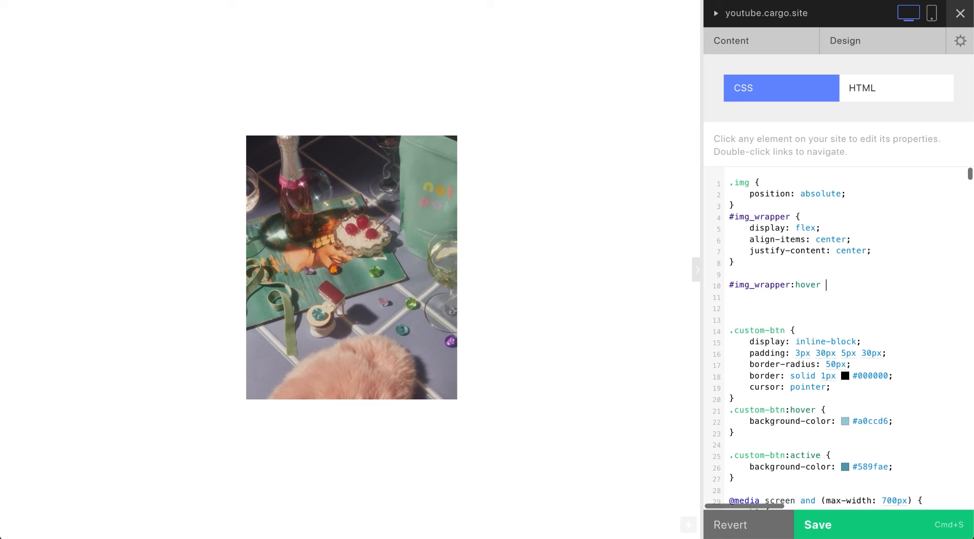
pyautogui.write('>')
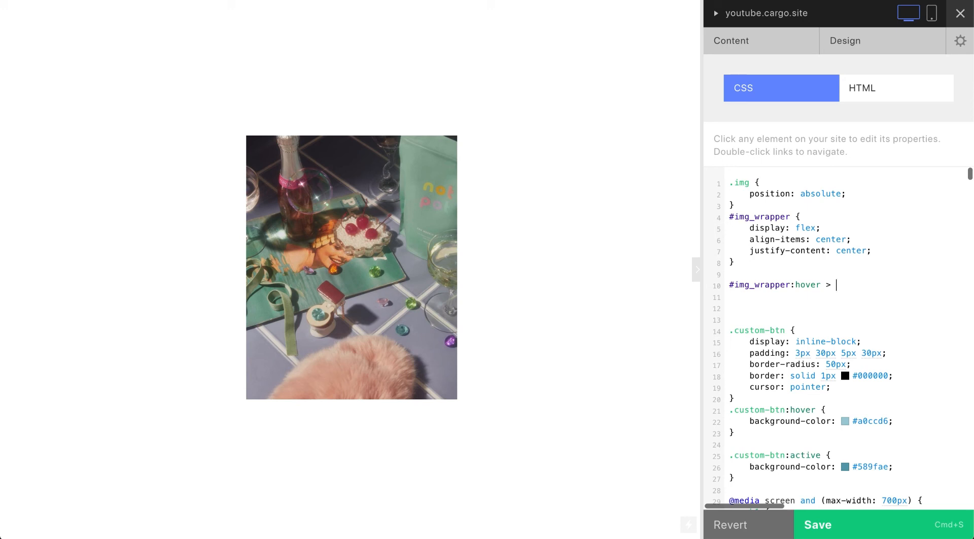
pyautogui.write('#s')
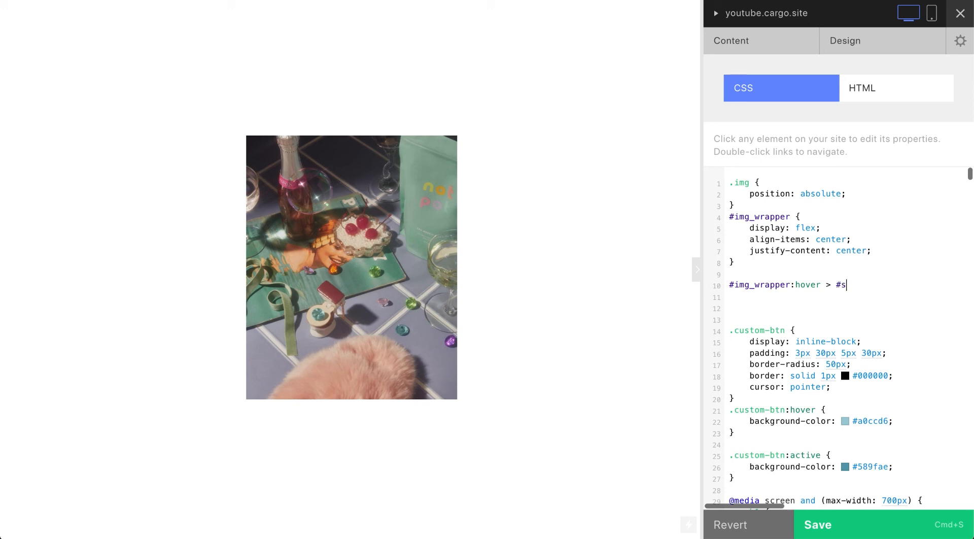
pyautogui.write('econd')
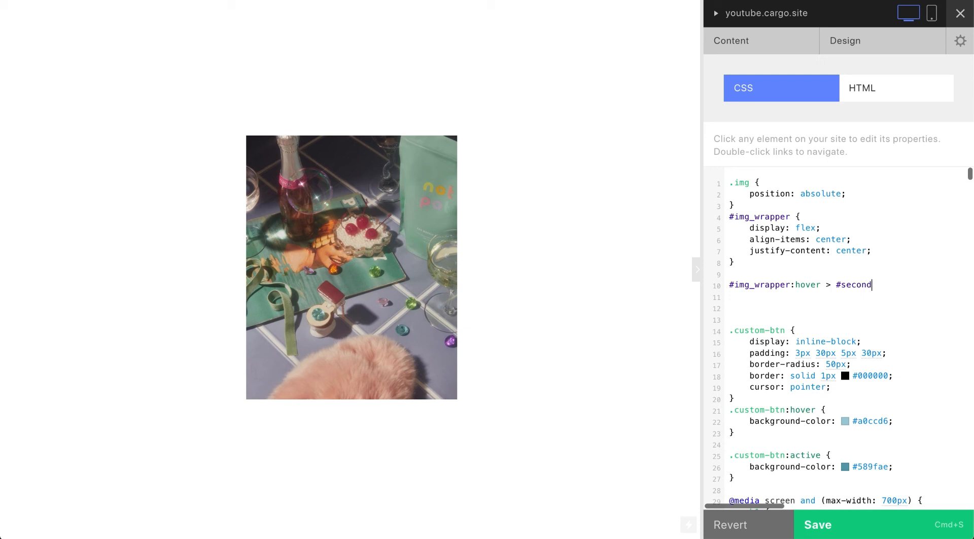
pyautogui.write('{')
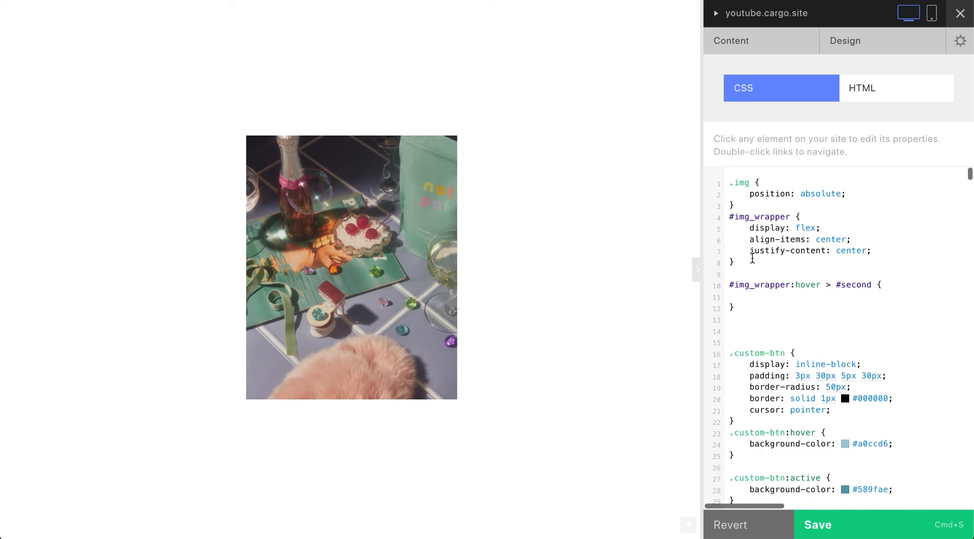
pyautogui.write('d')
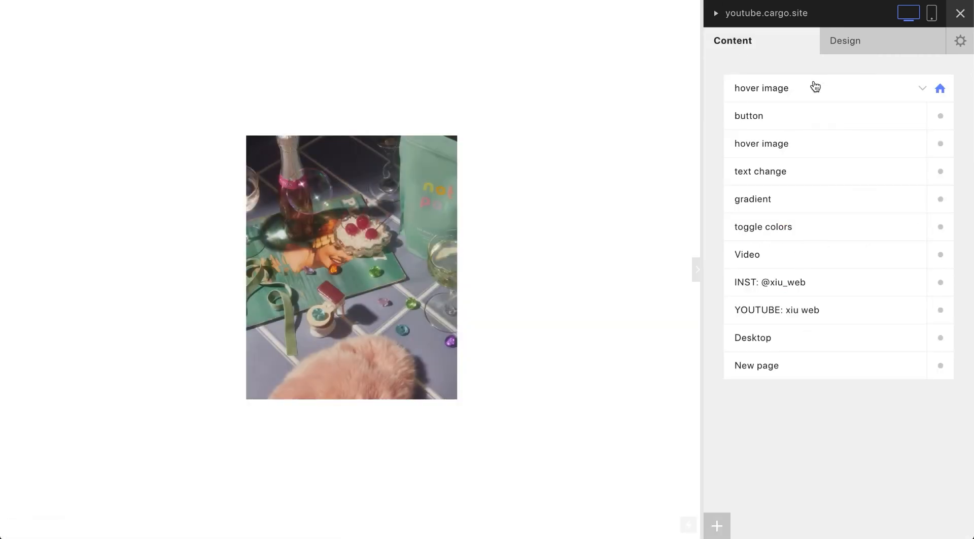
# - On the hover image page assign image 2 to the second div and set the first scale to 40
pyautogui.click(761, 88)
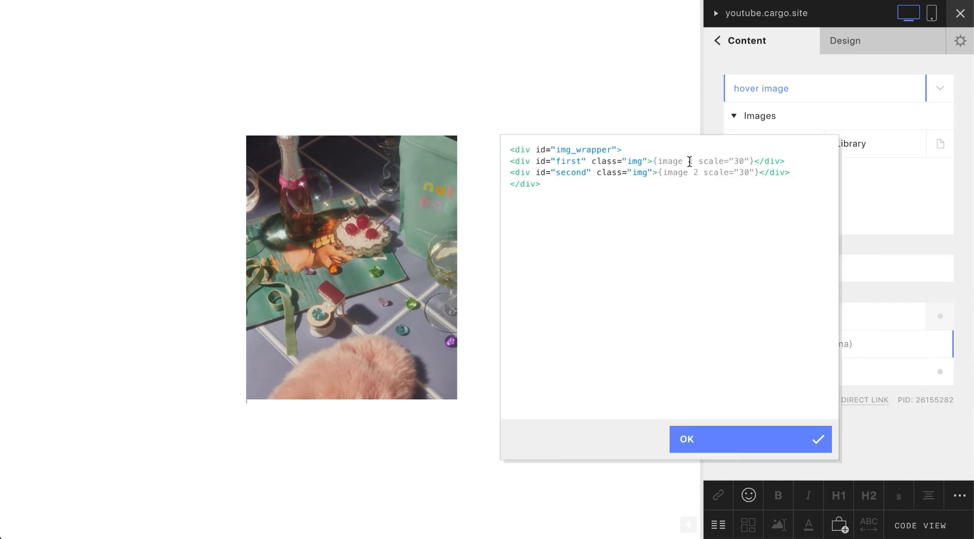
pyautogui.write('2')
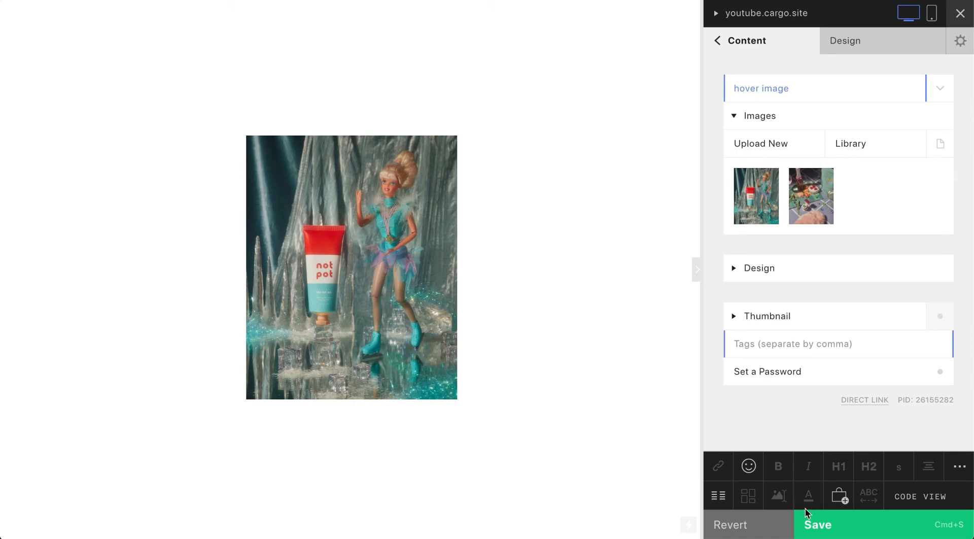
pyautogui.click(921, 497)
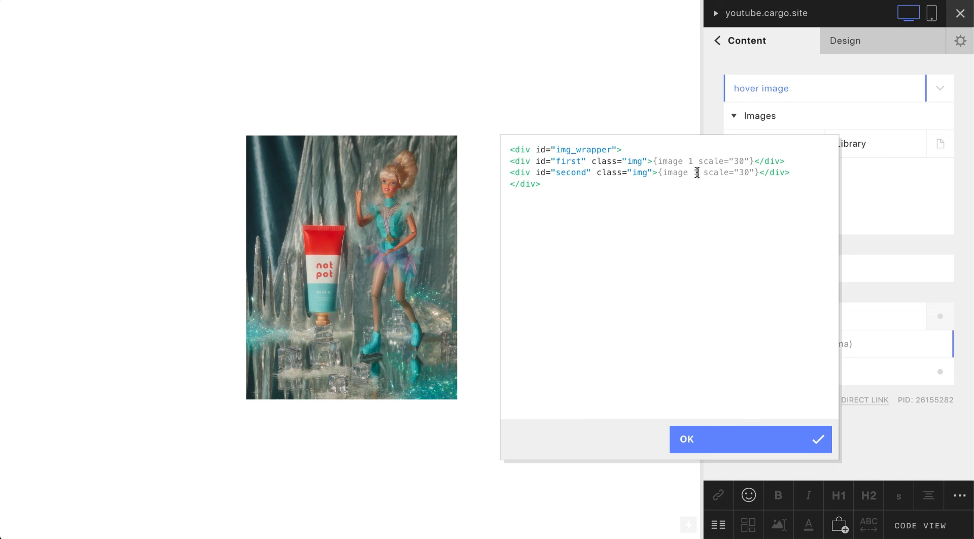
pyautogui.write('2')
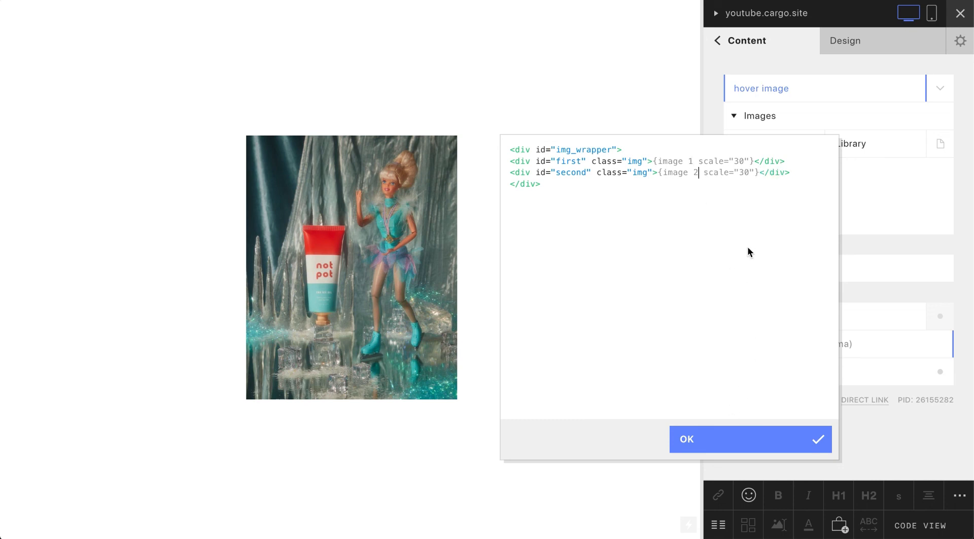
pyautogui.doubleClick(740, 161)
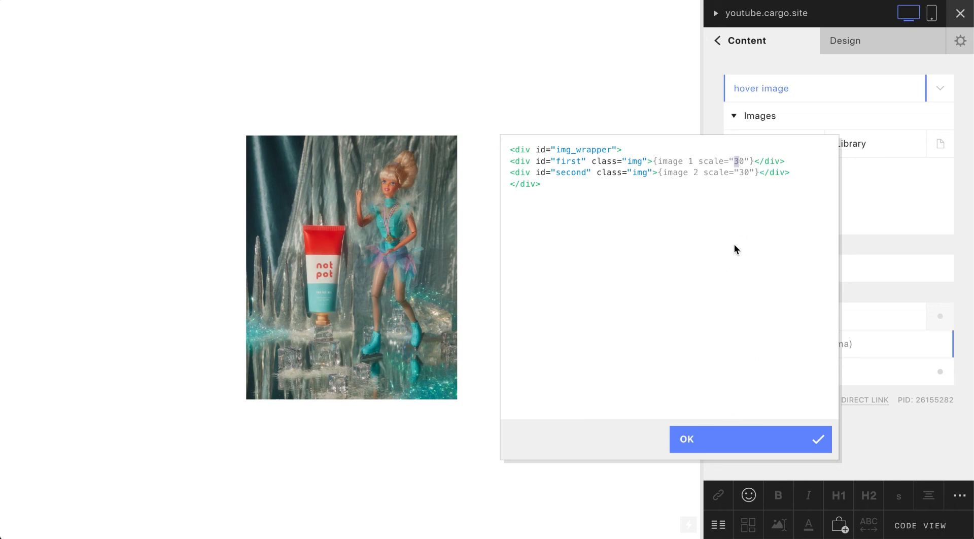
# - Confirm the markup changes, save the page, and verify the source
pyautogui.click(750, 439)
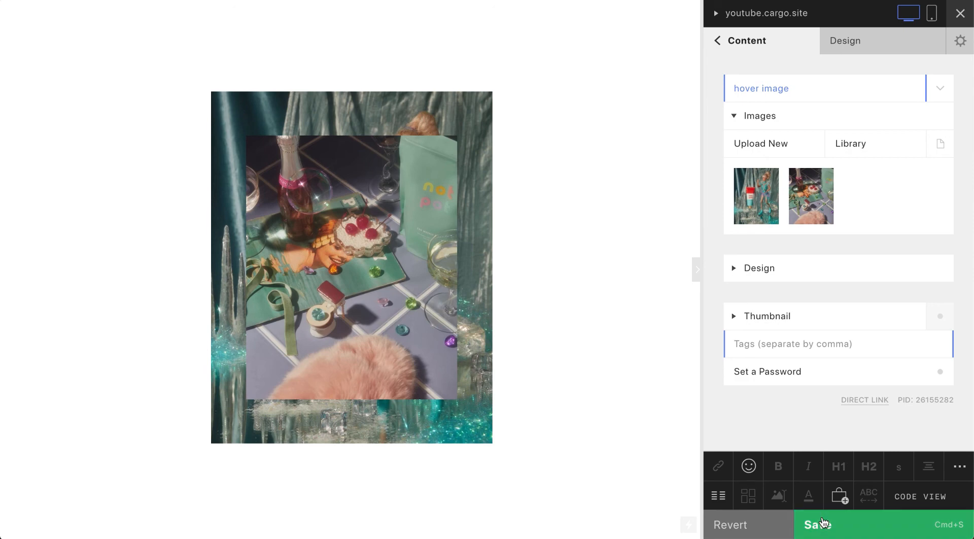
pyautogui.click(817, 524)
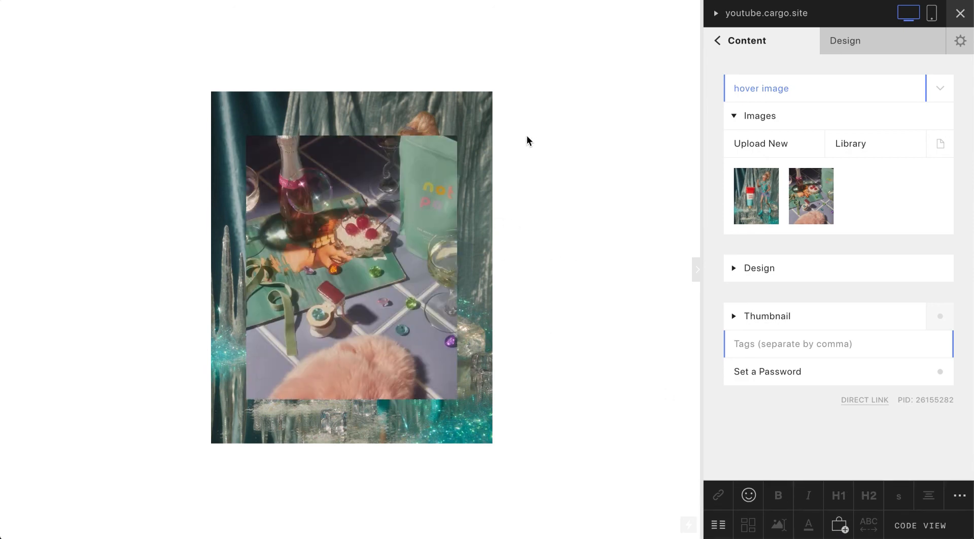
pyautogui.moveTo(541, 99)
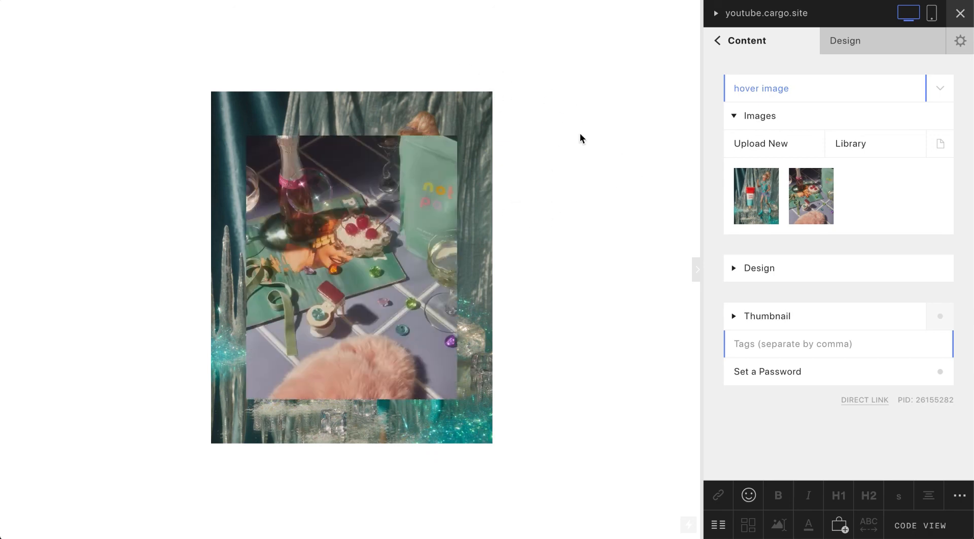
pyautogui.click(920, 526)
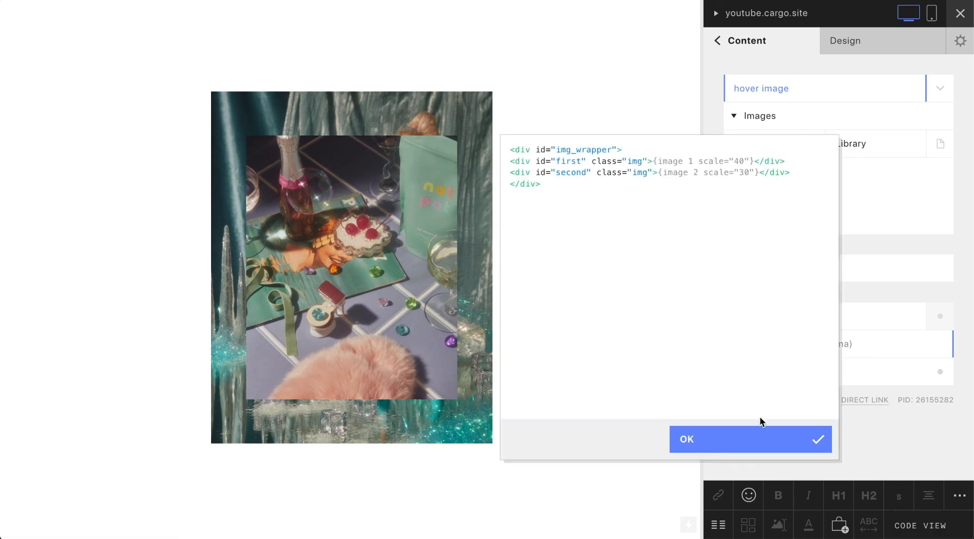
pyautogui.click(749, 438)
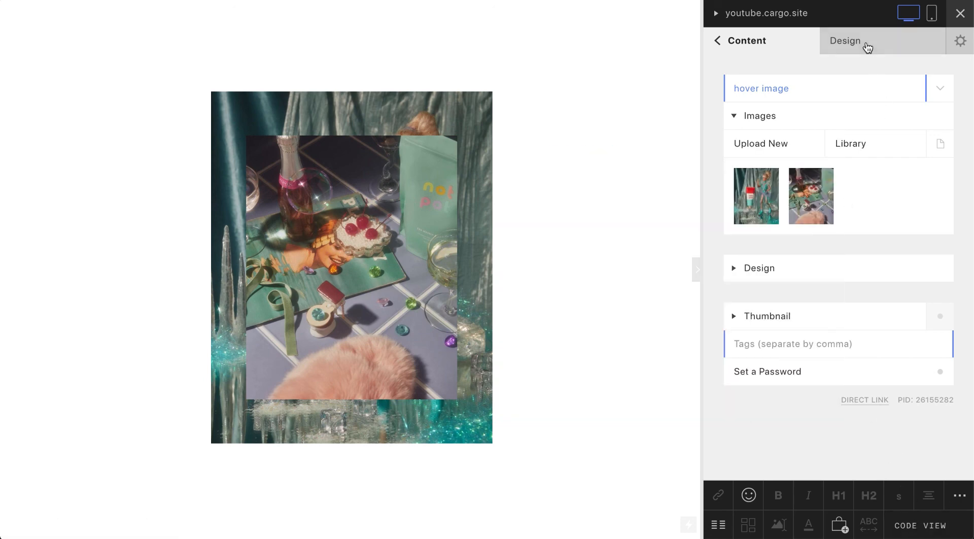
# - In the CSS editor add a hover rule hiding #first and set #second's hover rule to display: block
pyautogui.click(845, 41)
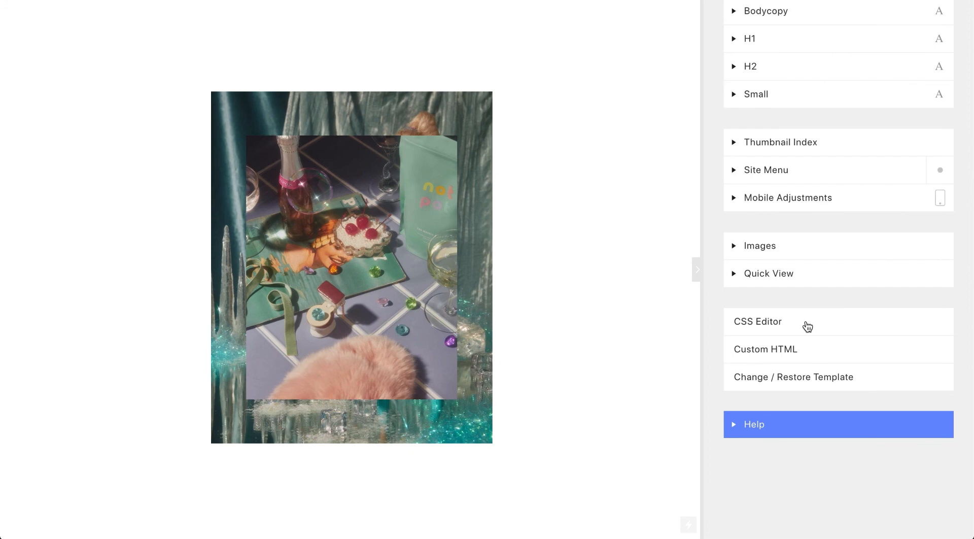
pyautogui.click(757, 322)
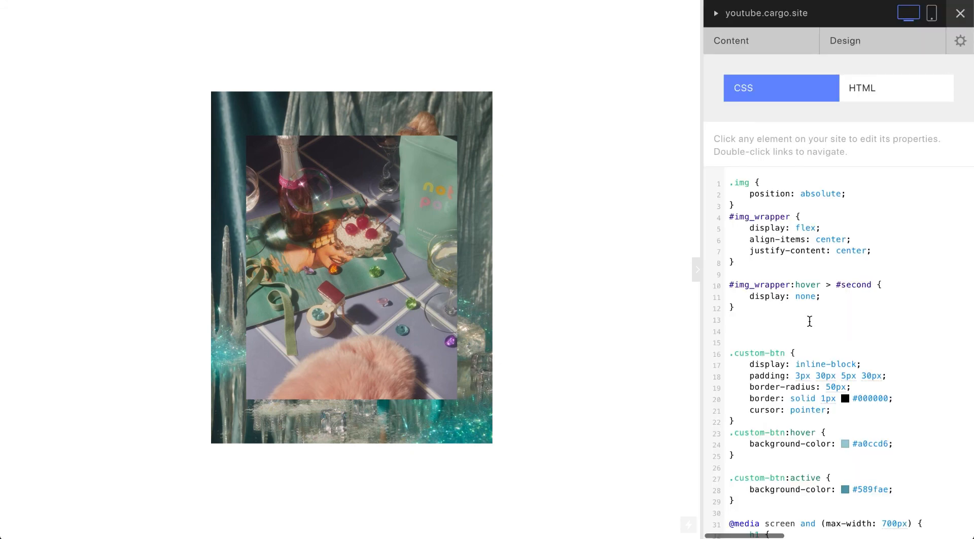
pyautogui.scroll(3)
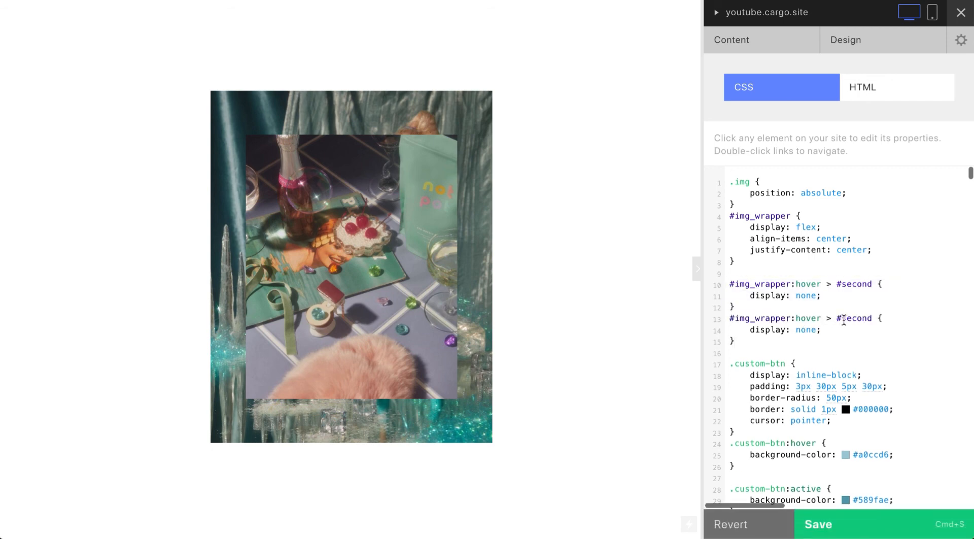
pyautogui.write('#fi')
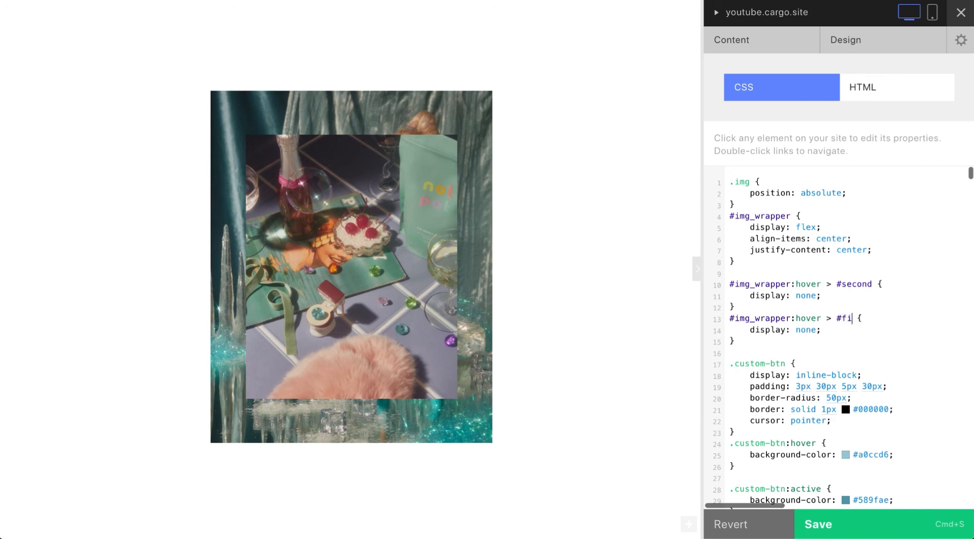
pyautogui.write('rst')
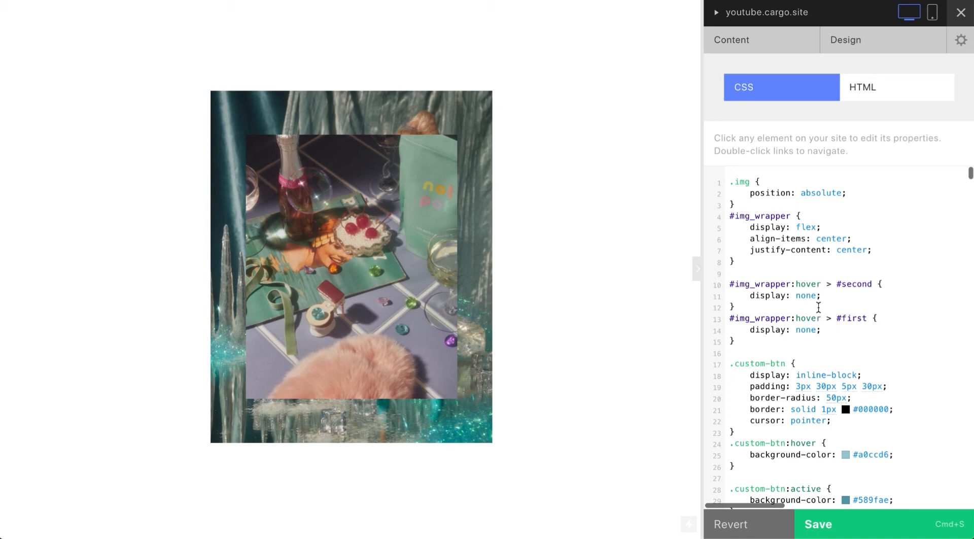
pyautogui.doubleClick(805, 295)
pyautogui.write('block')
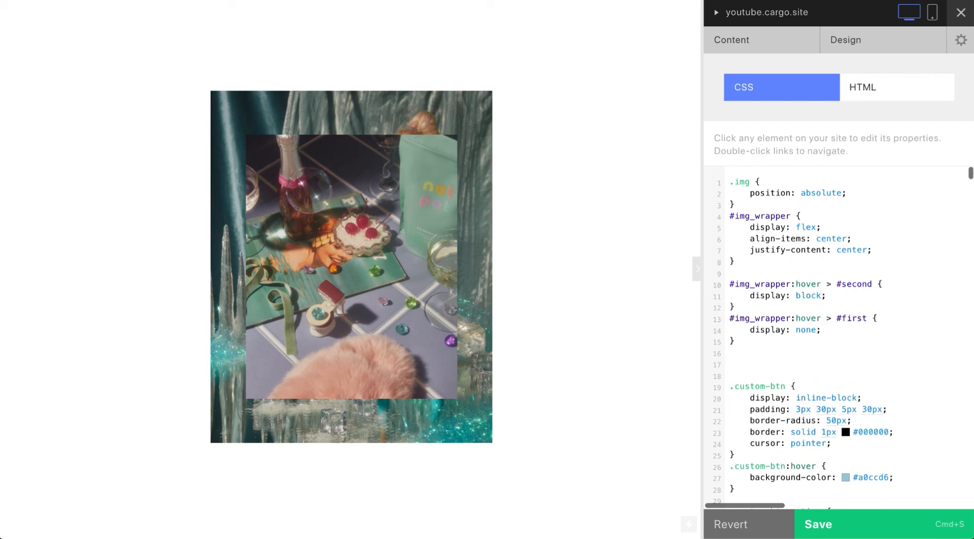
# - Add a #second rule with display: none so it stays hidden by default
pyautogui.write('#')
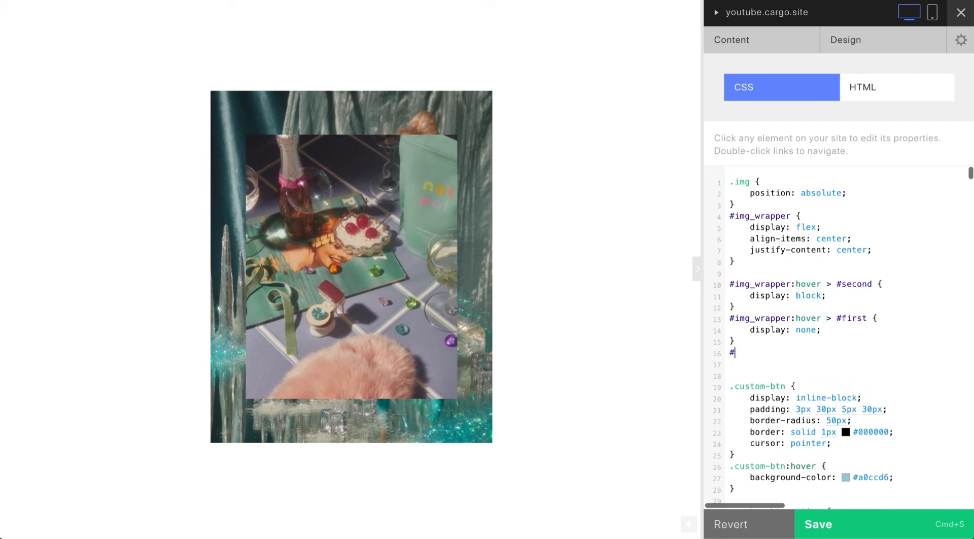
pyautogui.write('secon')
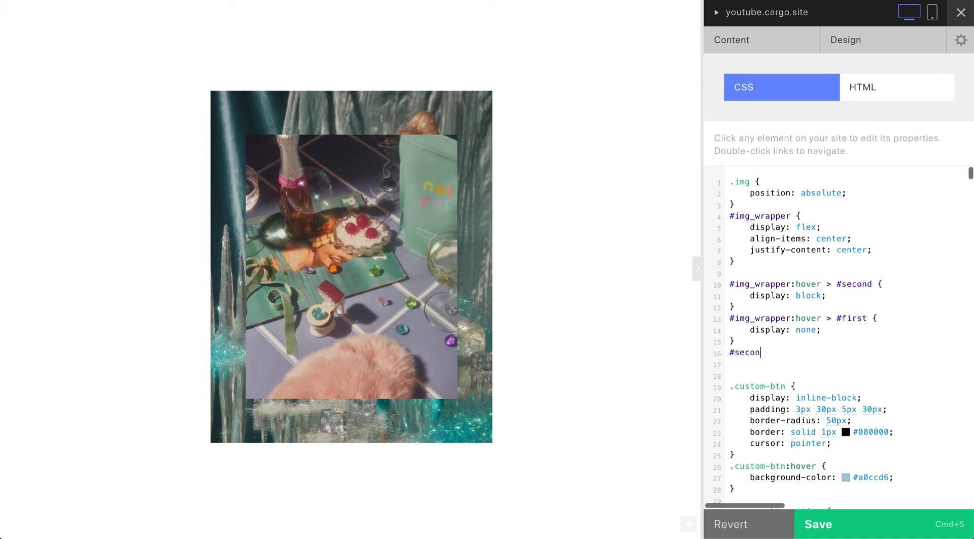
pyautogui.write('d {')
pyautogui.write('display: none;')
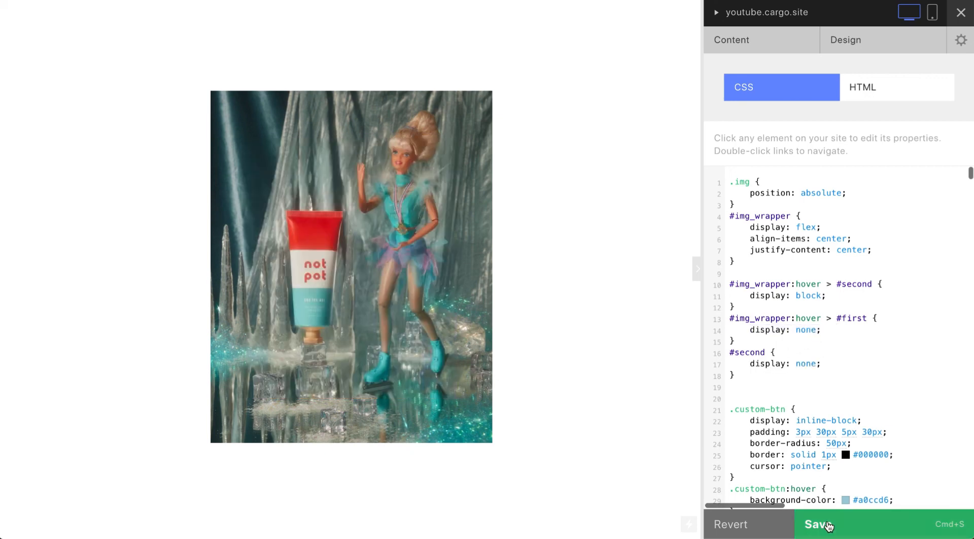
# - Save the stylesheet so hovering swaps the ice-skater photo for the party scene, then return to the hover image page
pyautogui.click(818, 524)
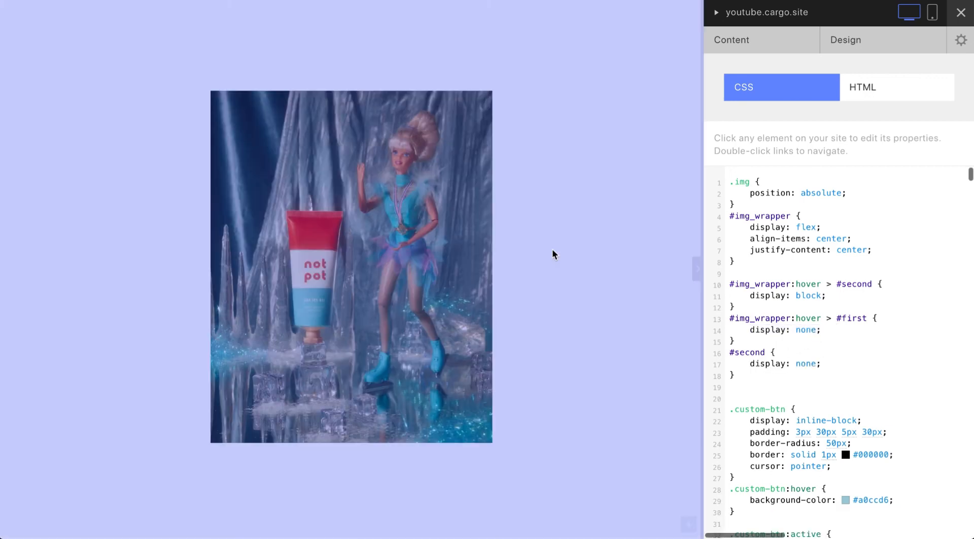
pyautogui.moveTo(459, 226)
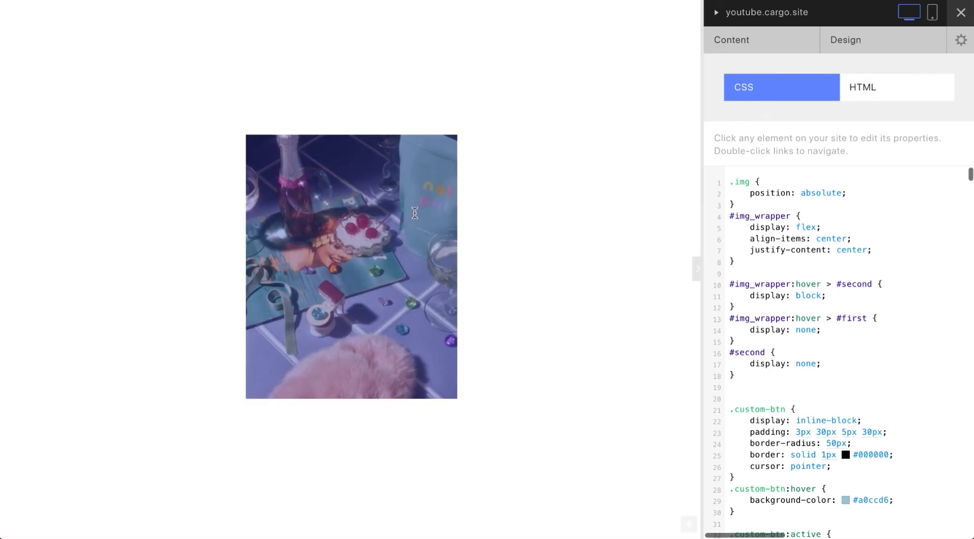
pyautogui.moveTo(393, 145)
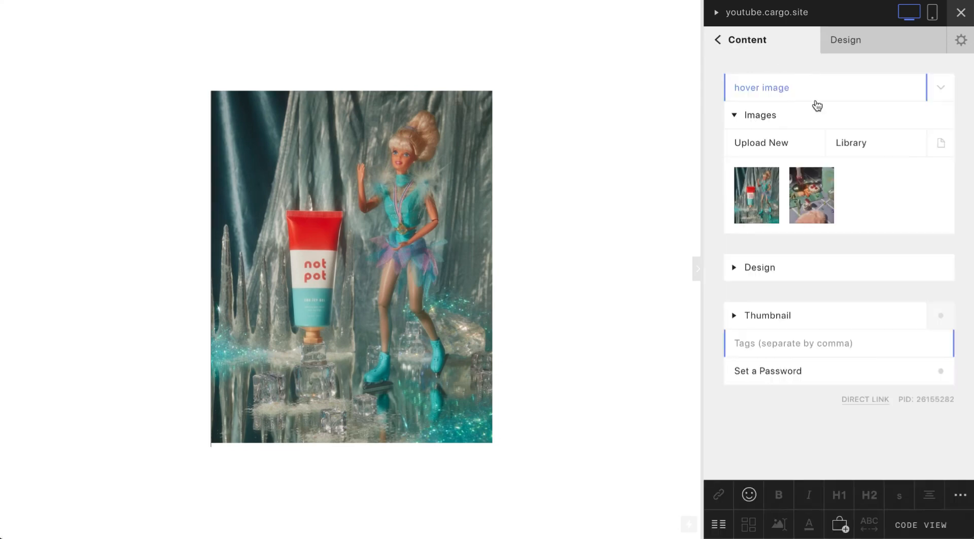
pyautogui.moveTo(835, 299)
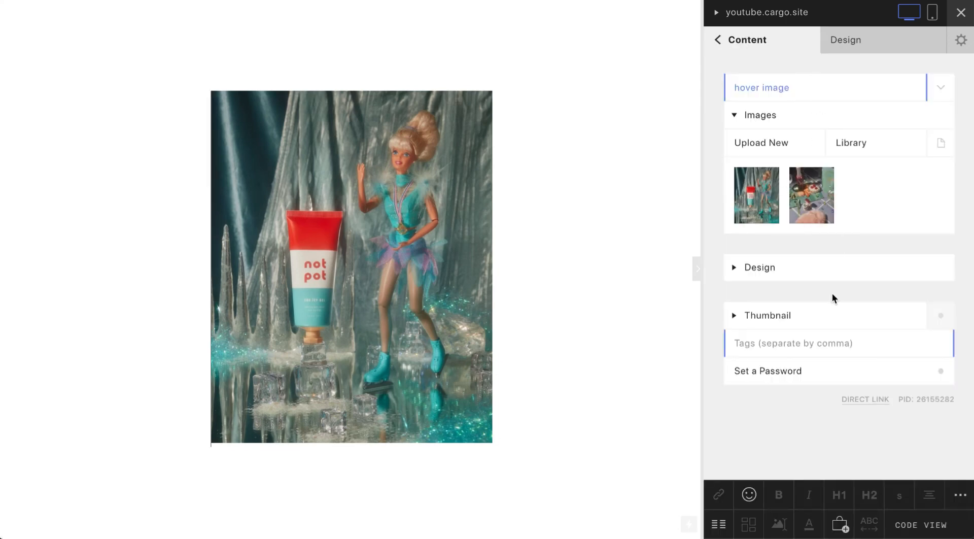
pyautogui.moveTo(816, 400)
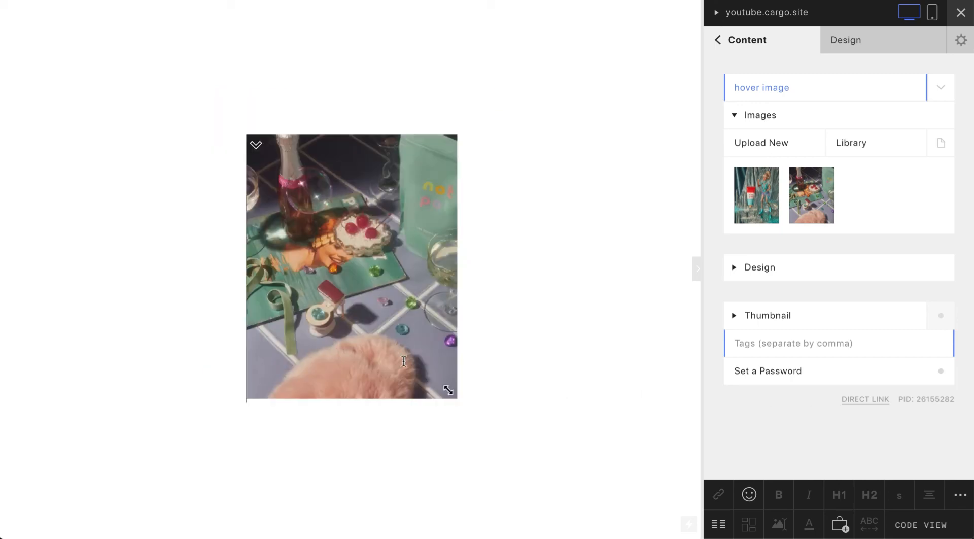
pyautogui.click(757, 195)
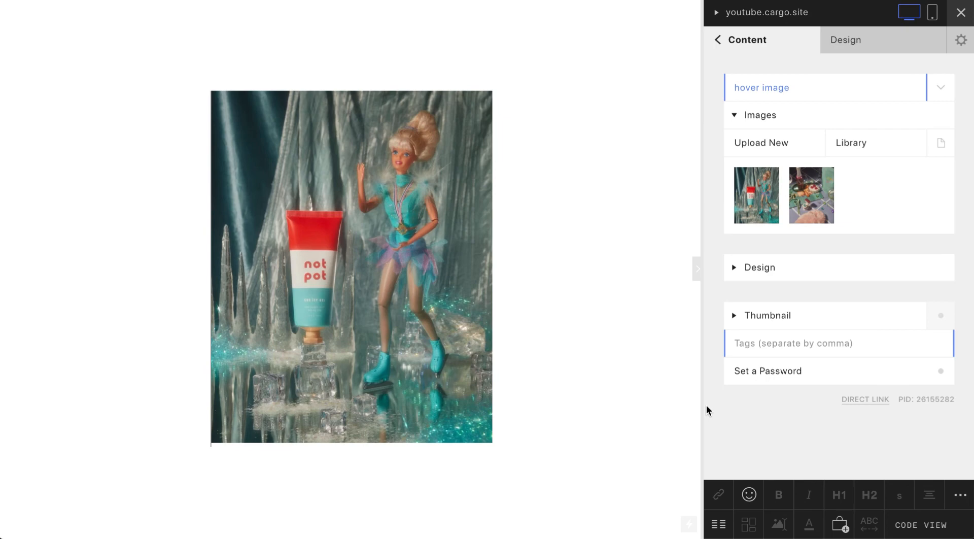
pyautogui.moveTo(554, 391)
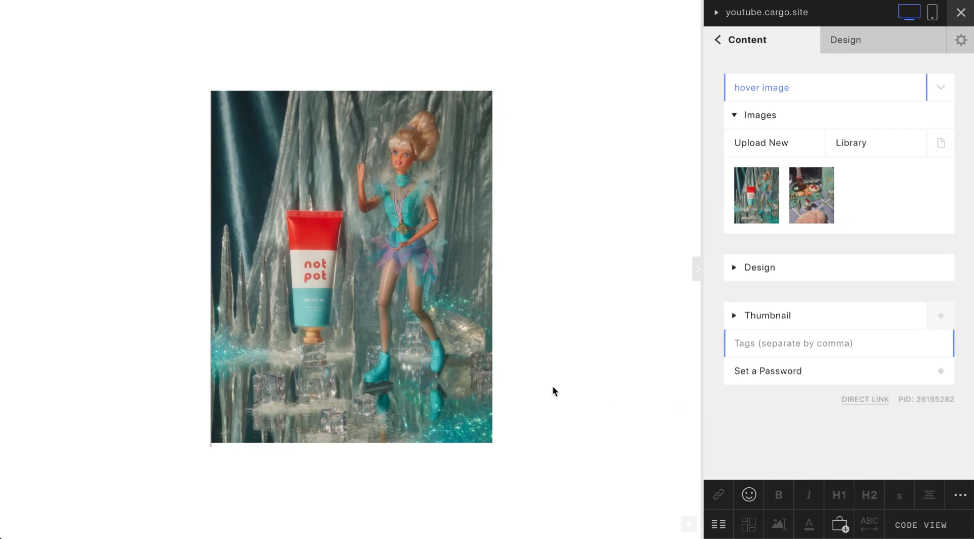